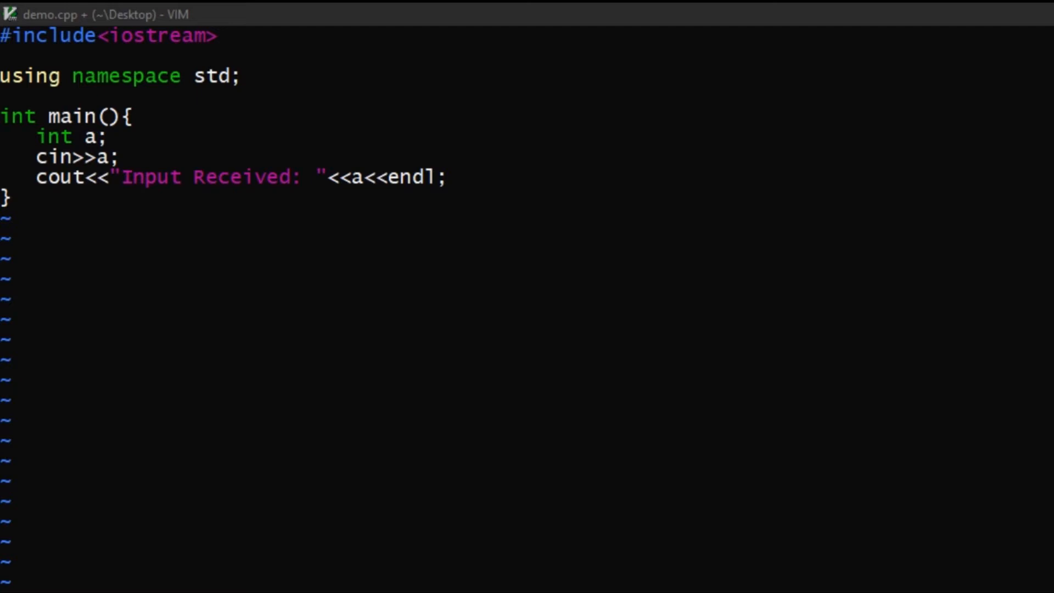
# Add a #include<stdio.h> line below the iostream include in demo.cpp.
pyautogui.press('o')
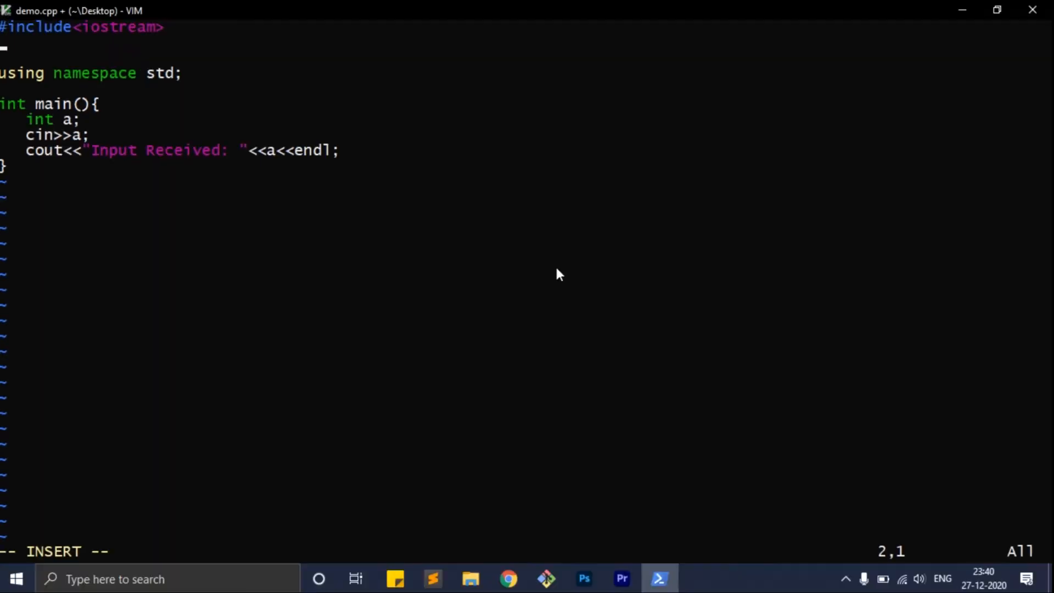
pyautogui.write('#include')
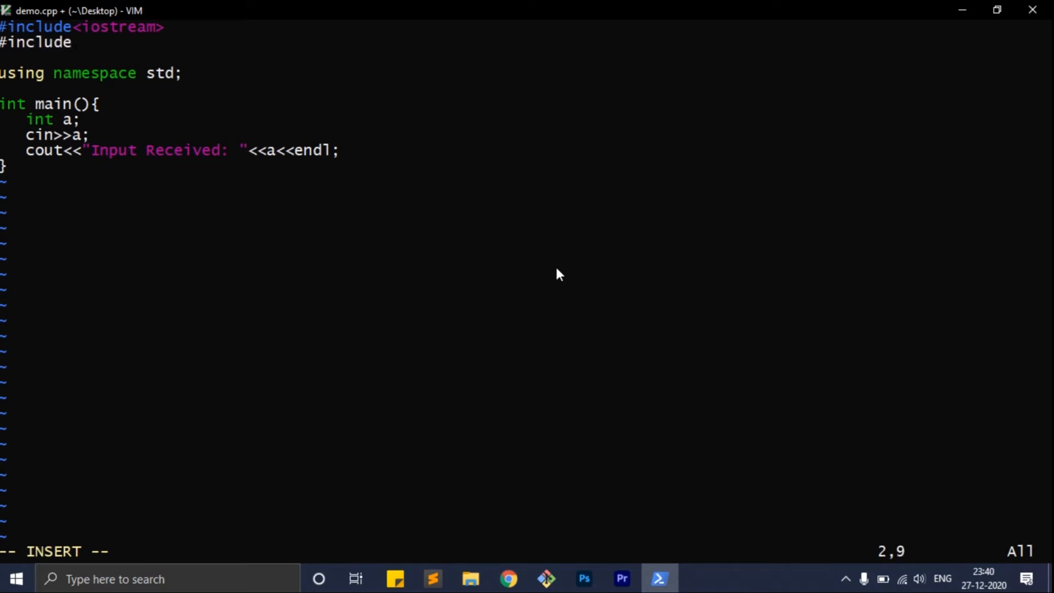
pyautogui.write('<stdio.h>')
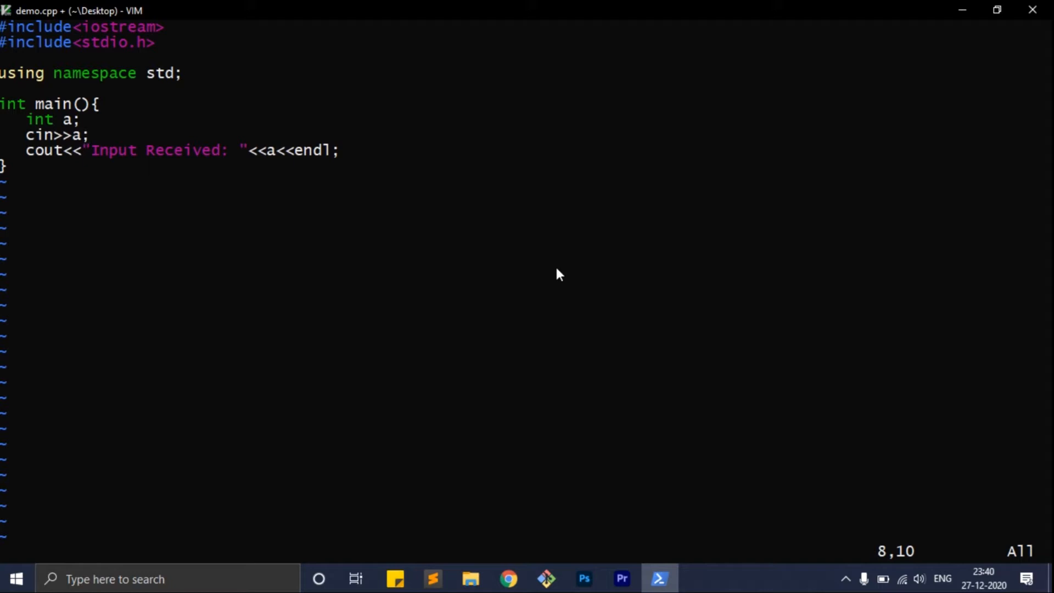
# Replace the cin input line with scanf("%d",&a);.
pyautogui.press('k')
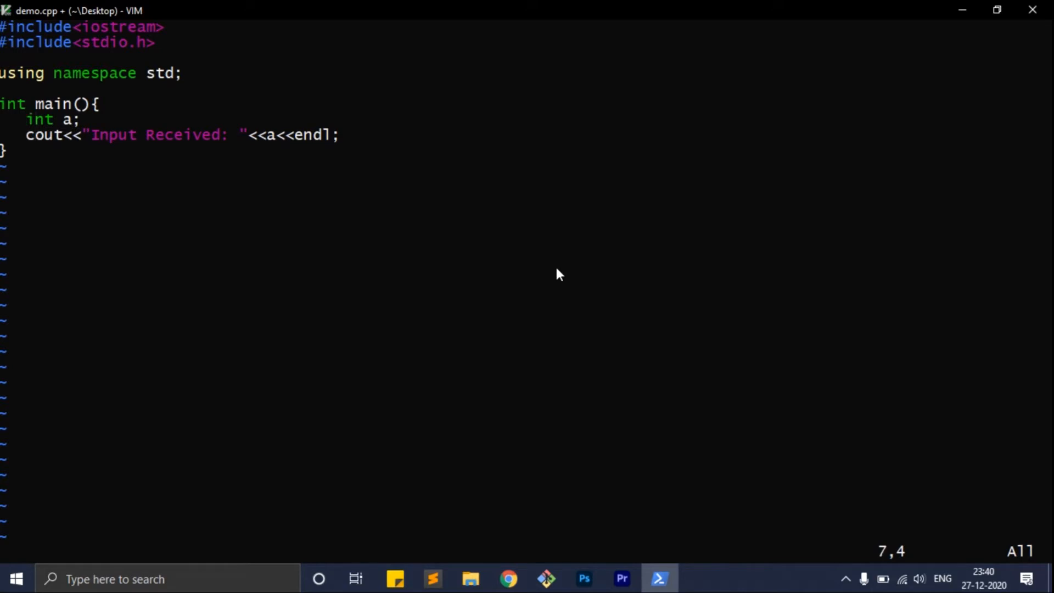
pyautogui.write('scanf')
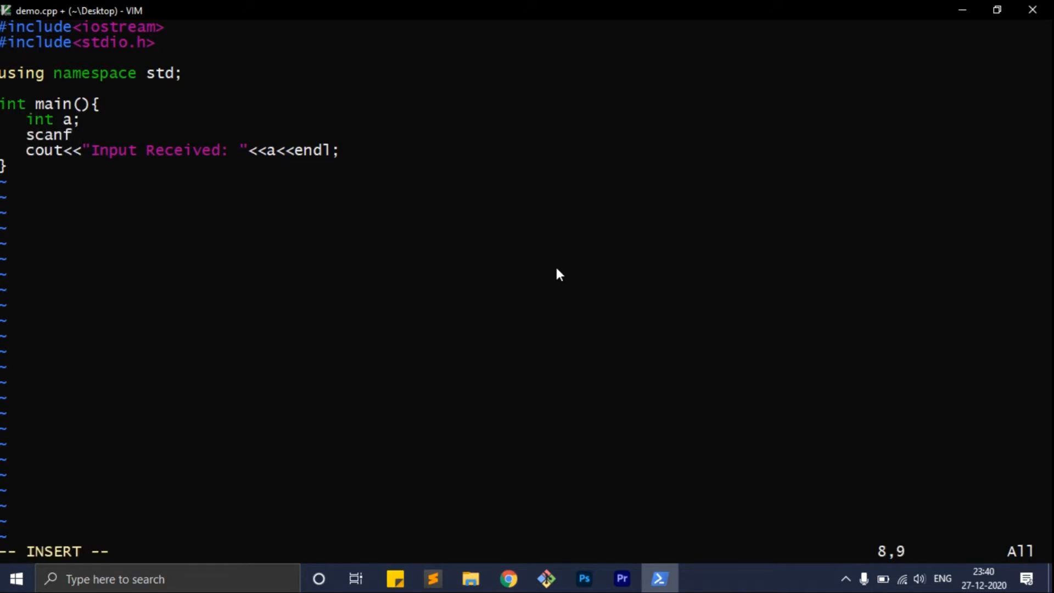
pyautogui.write('("%d"')
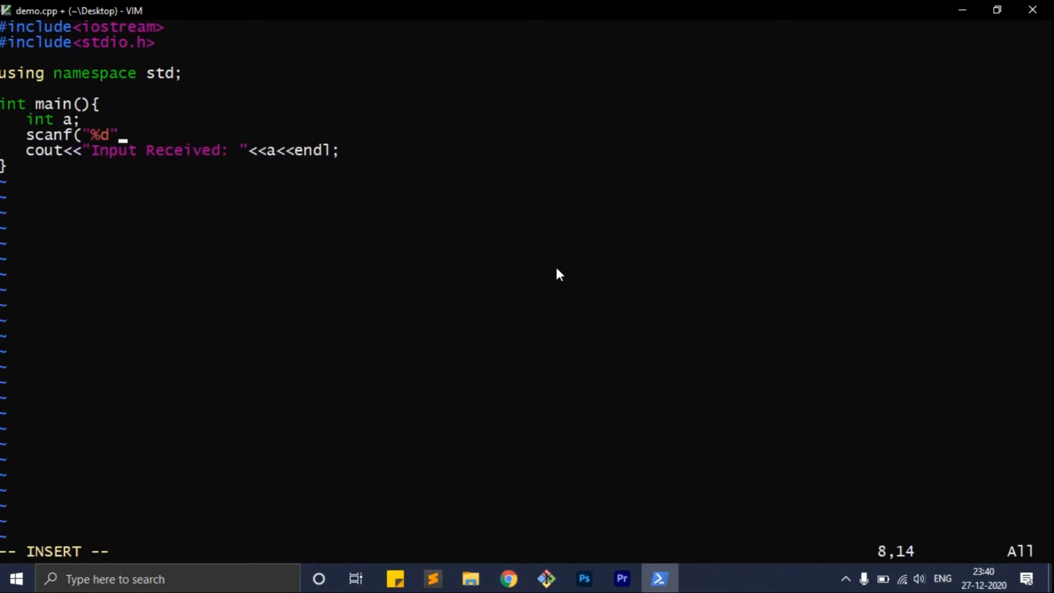
pyautogui.write(',&a);')
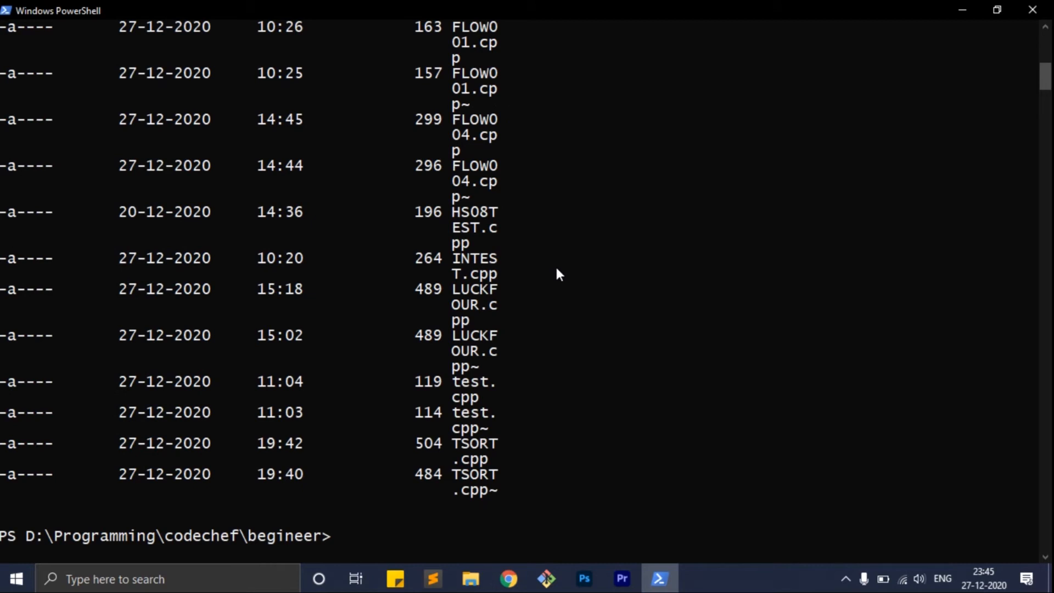
# Launch Vim on LUCKFOUR.cpp from the PowerShell prompt.
pyautogui.write('vim Lu')
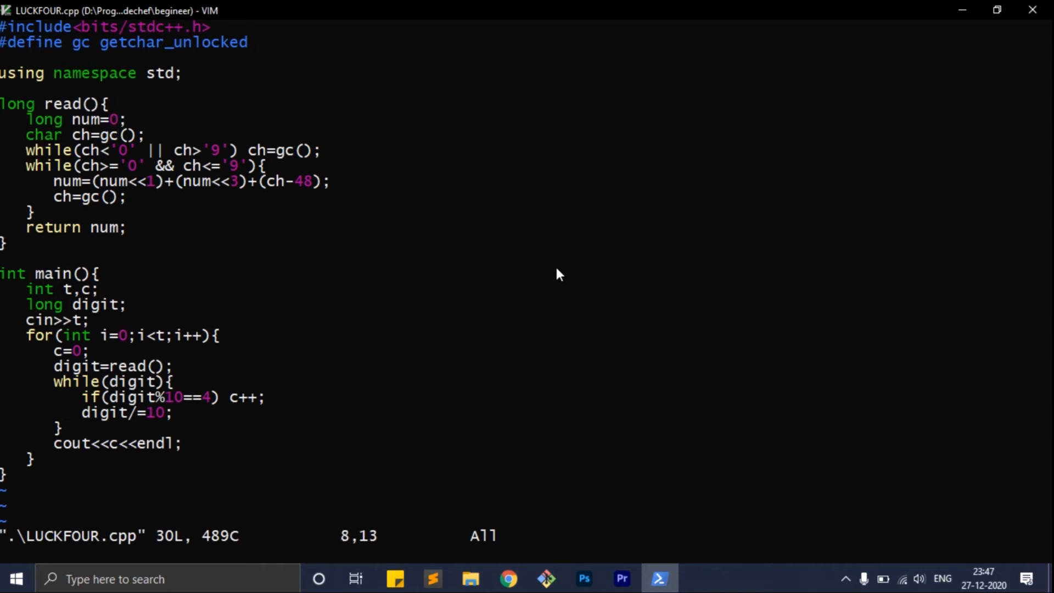
# Jump to the loop that skips non-digit characters in LUCKFOUR.cpp.
pyautogui.press('%')
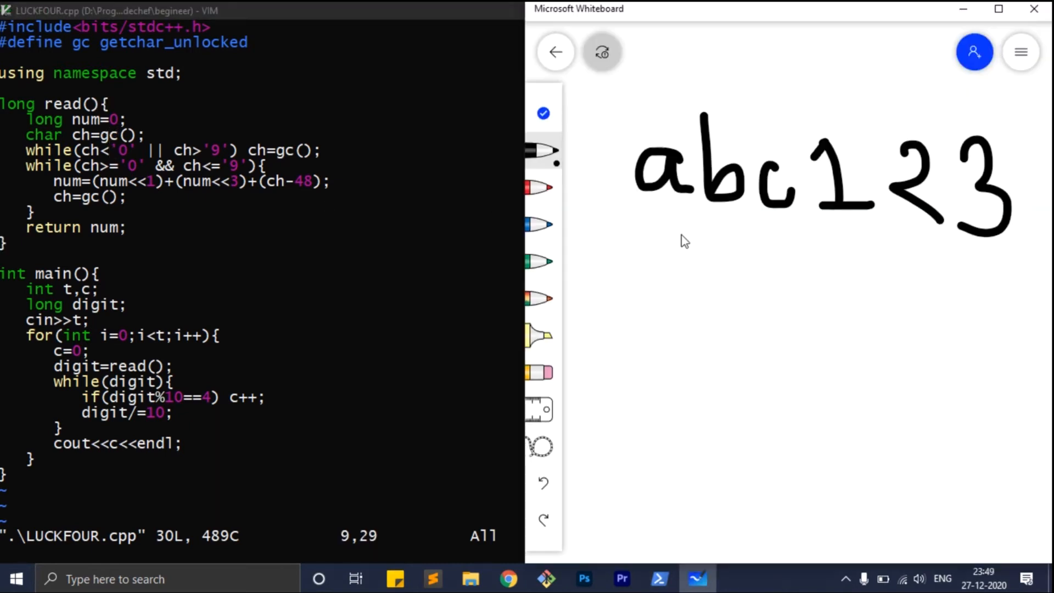
# Draw a long bracket-like line beneath the handwritten 'abc123'.
pyautogui.moveTo(619, 195); pyautogui.dragTo(1022, 262)
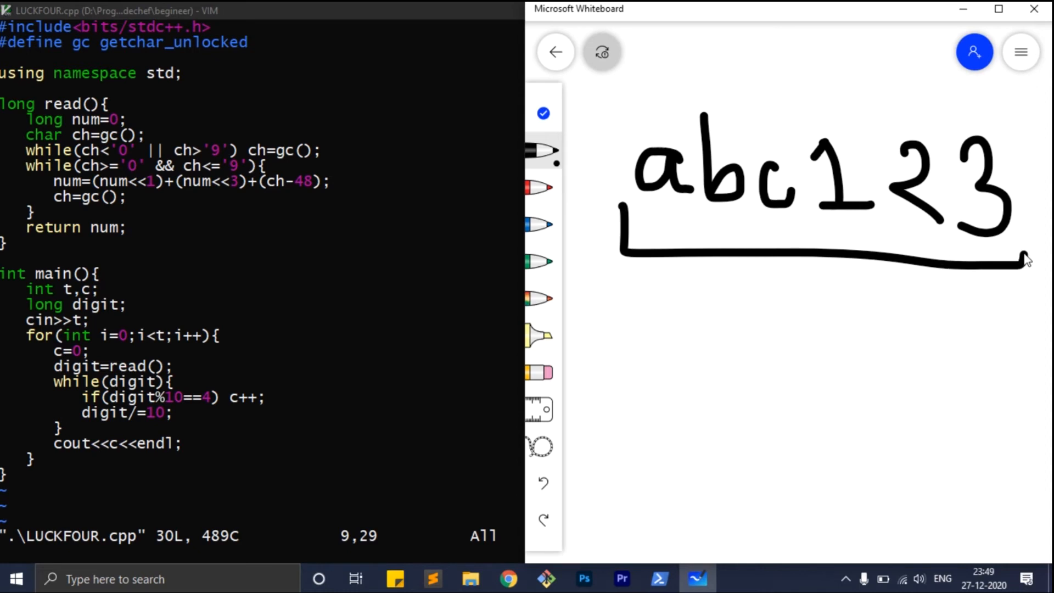
pyautogui.moveTo(666, 270)
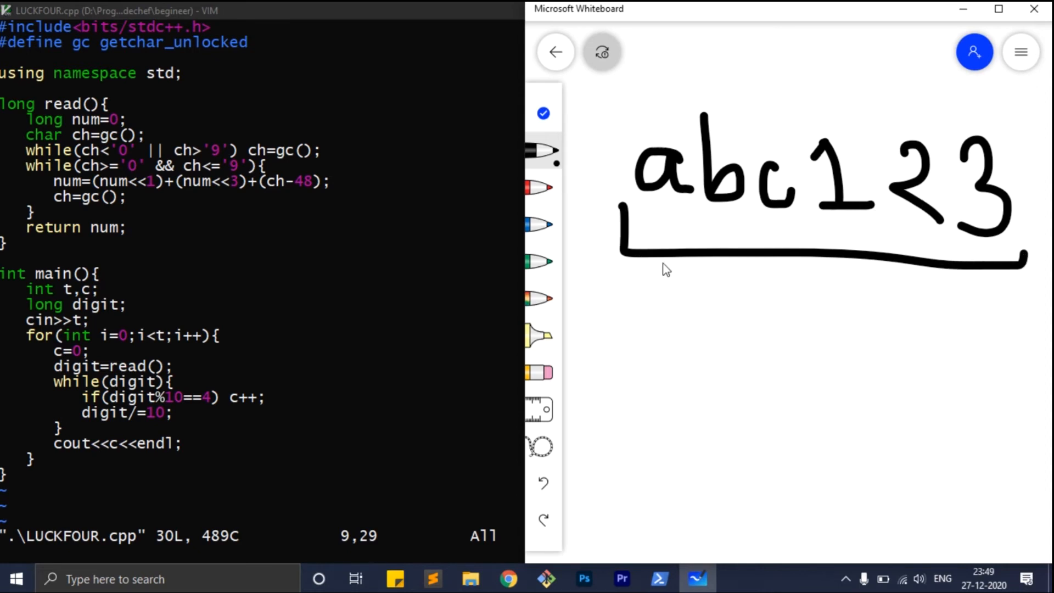
pyautogui.moveTo(658, 151)
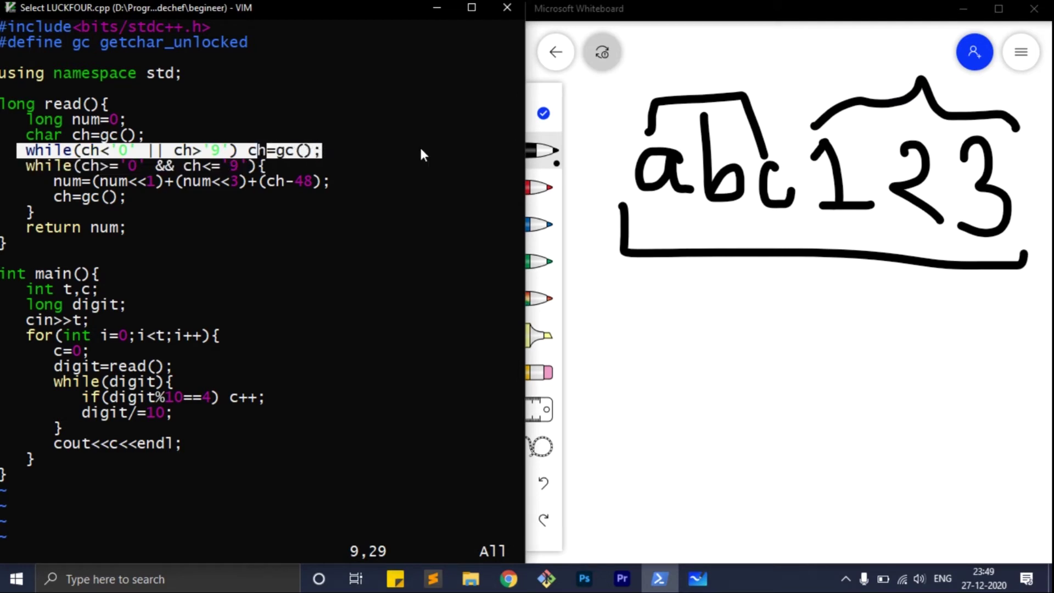
pyautogui.moveTo(814, 273)
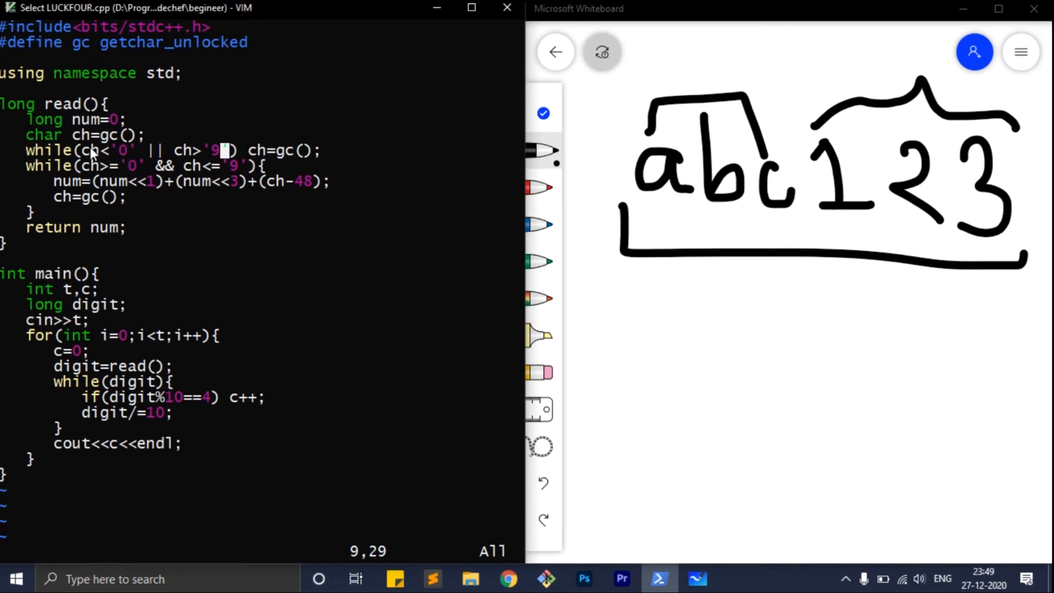
pyautogui.moveTo(413, 191)
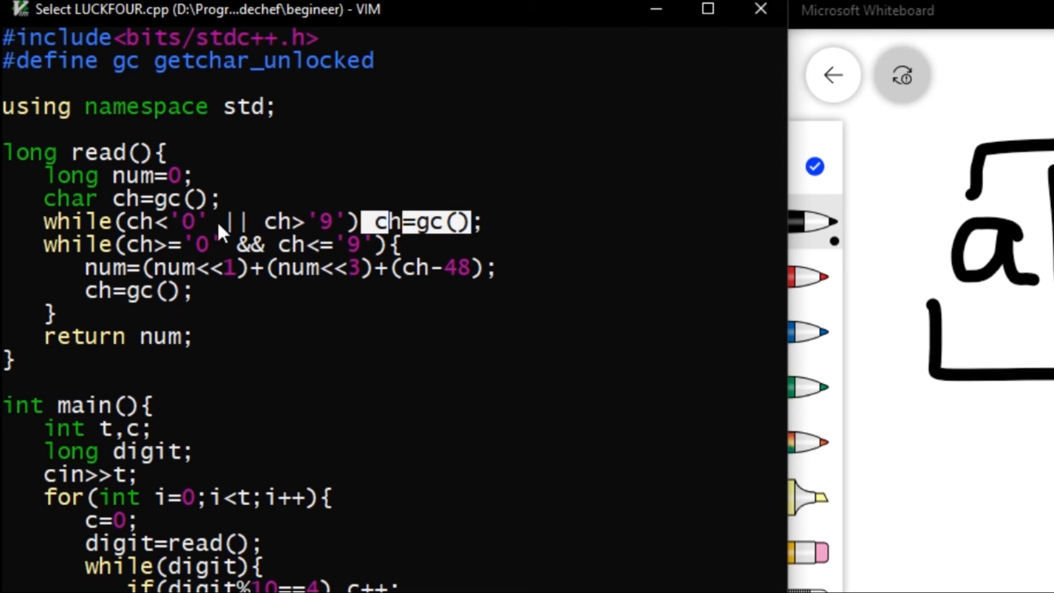
pyautogui.moveTo(244, 243)
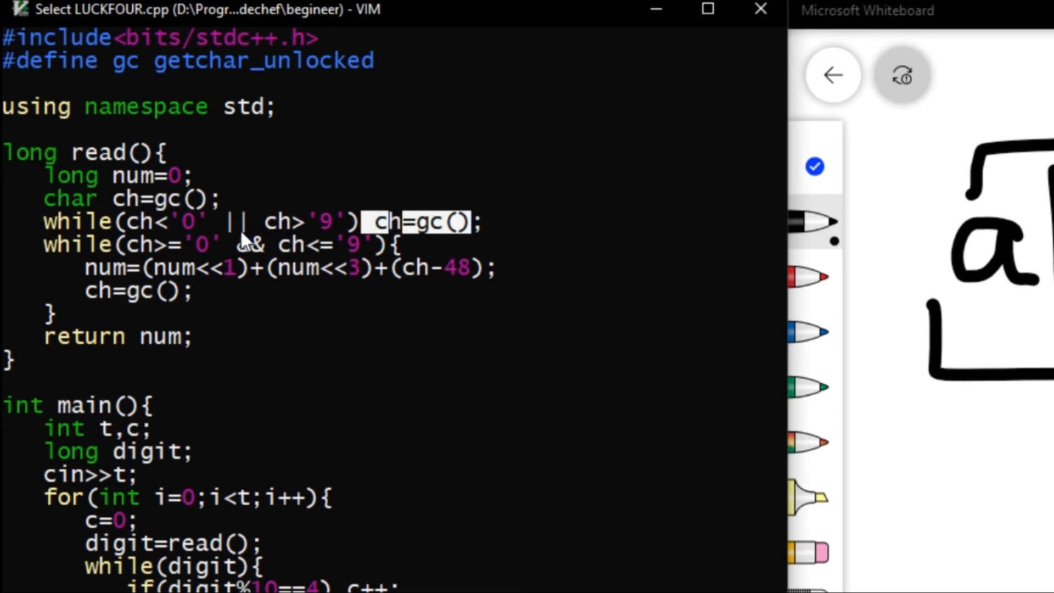
pyautogui.moveTo(436, 235)
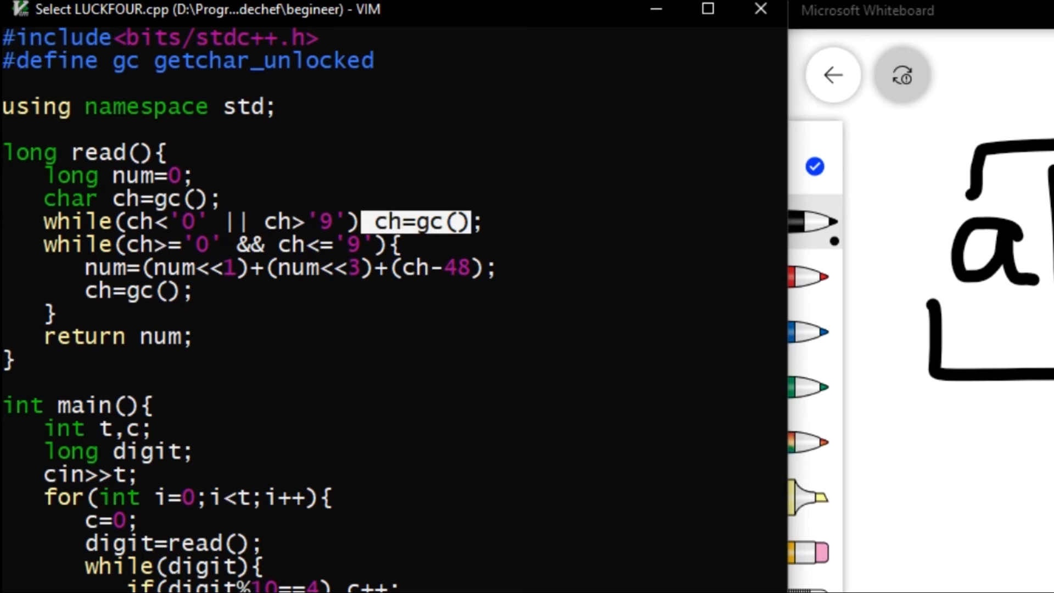
pyautogui.moveTo(198, 314)
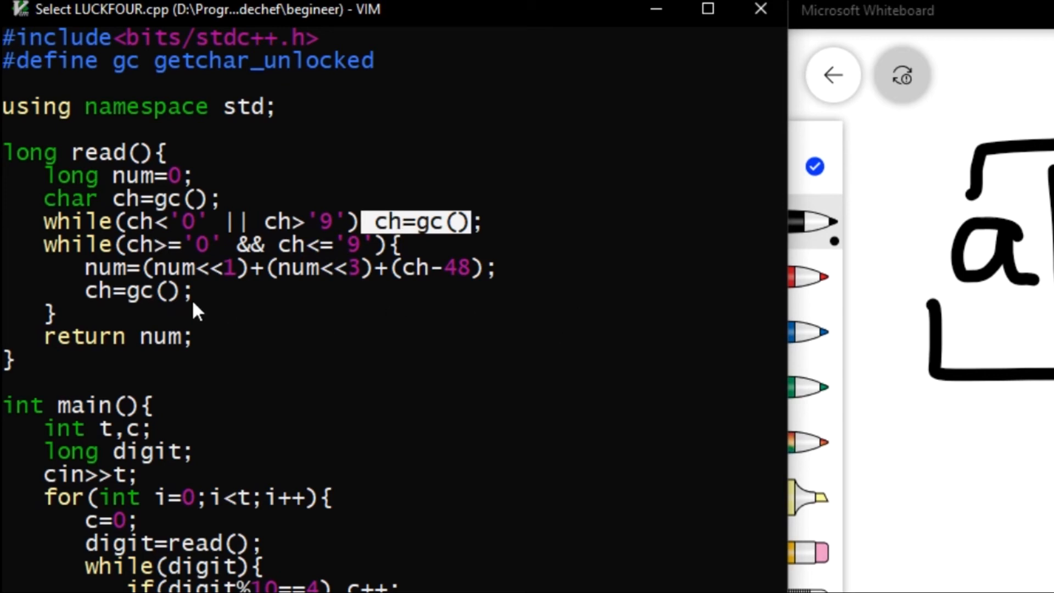
pyautogui.moveTo(118, 273)
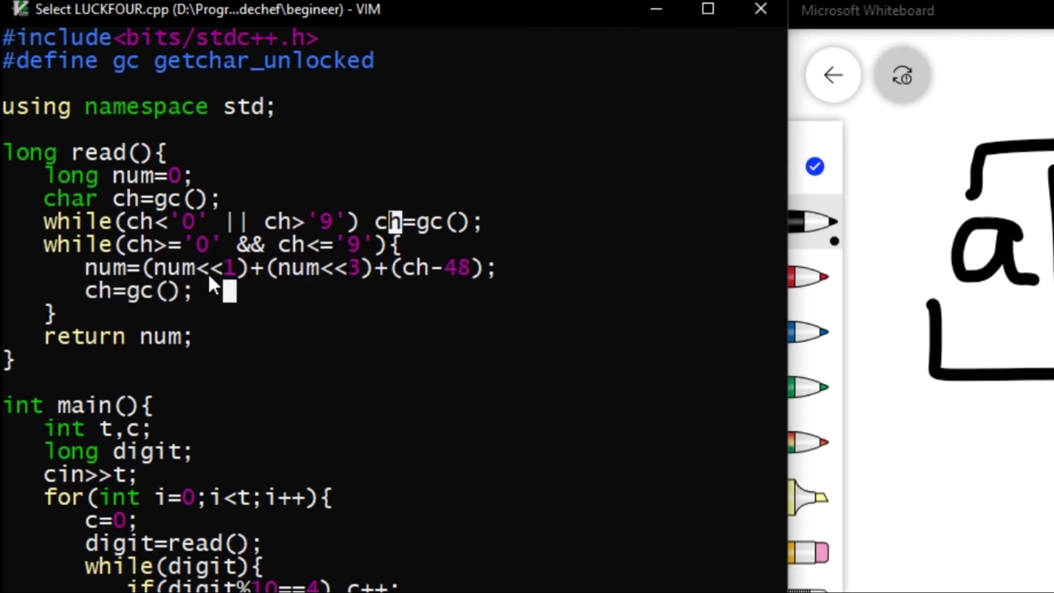
pyautogui.moveTo(211, 308)
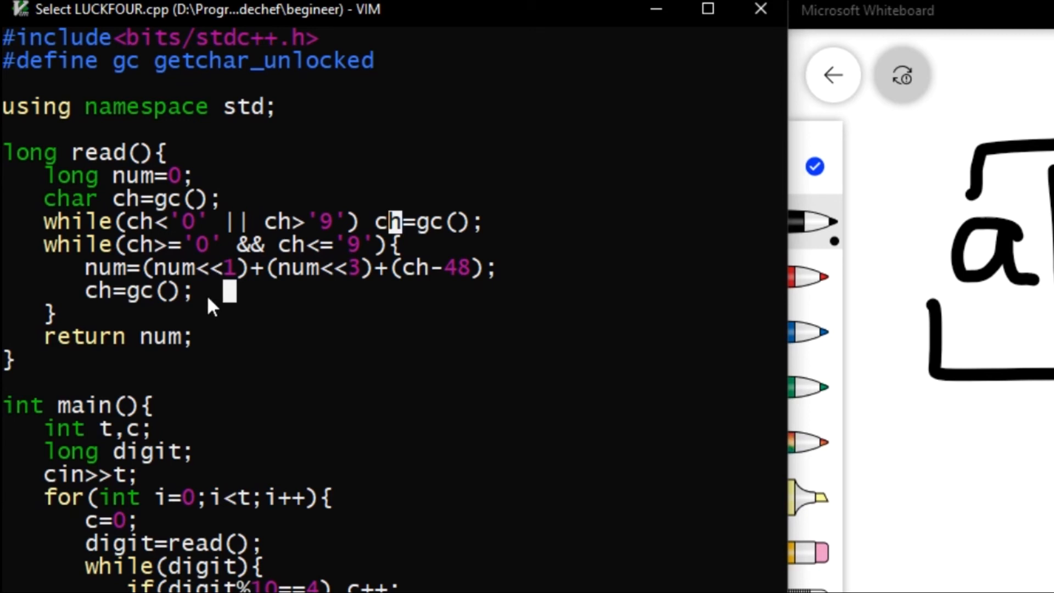
pyautogui.moveTo(211, 295)
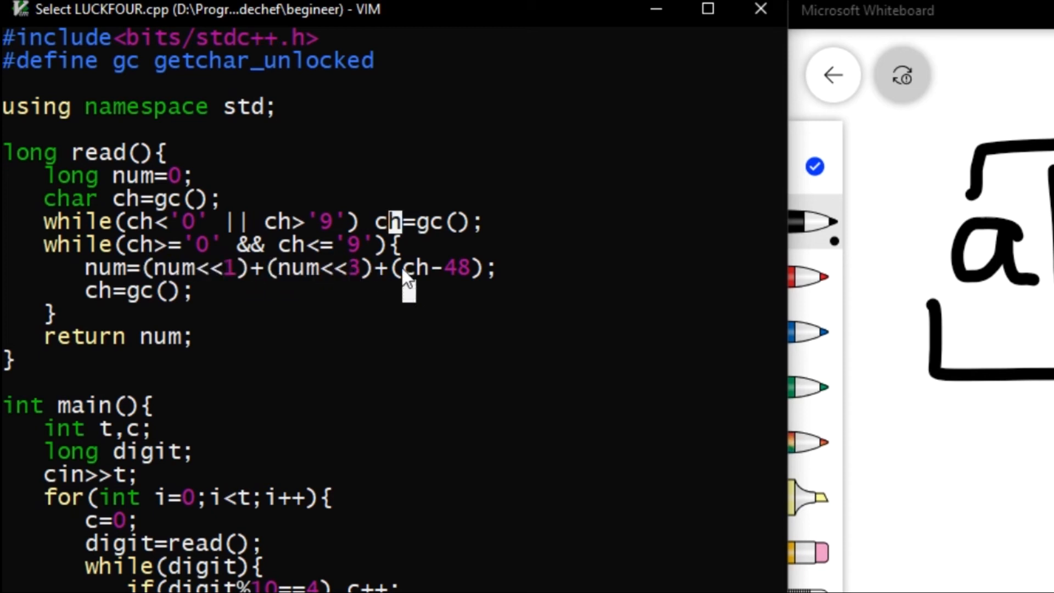
pyautogui.moveTo(398, 273)
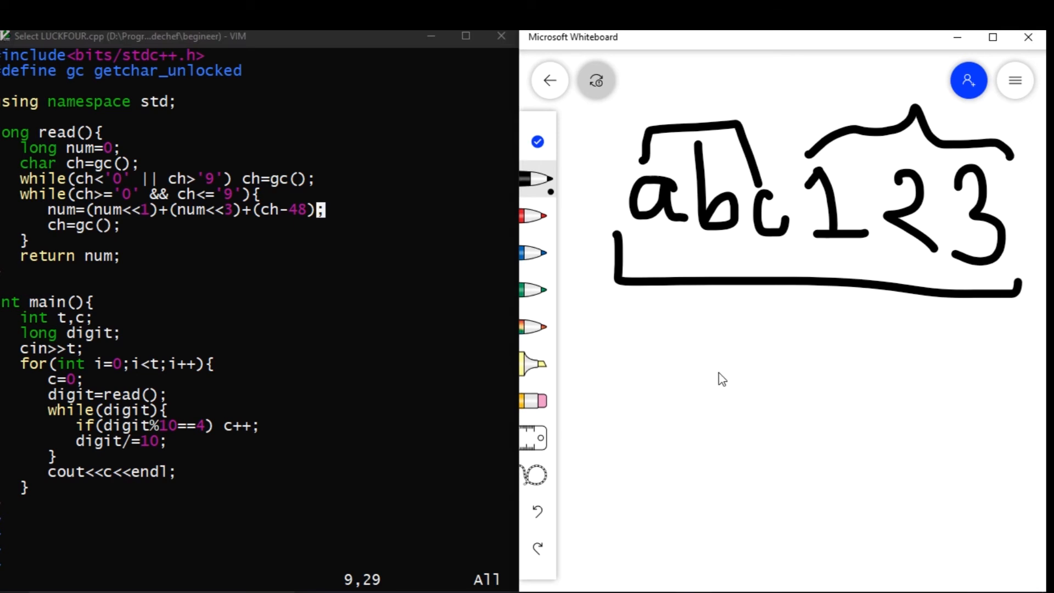
# Write '1', '0' − 48, and 49 − 48 = 1 below abc123.
pyautogui.moveTo(673, 363); pyautogui.dragTo(713, 431)
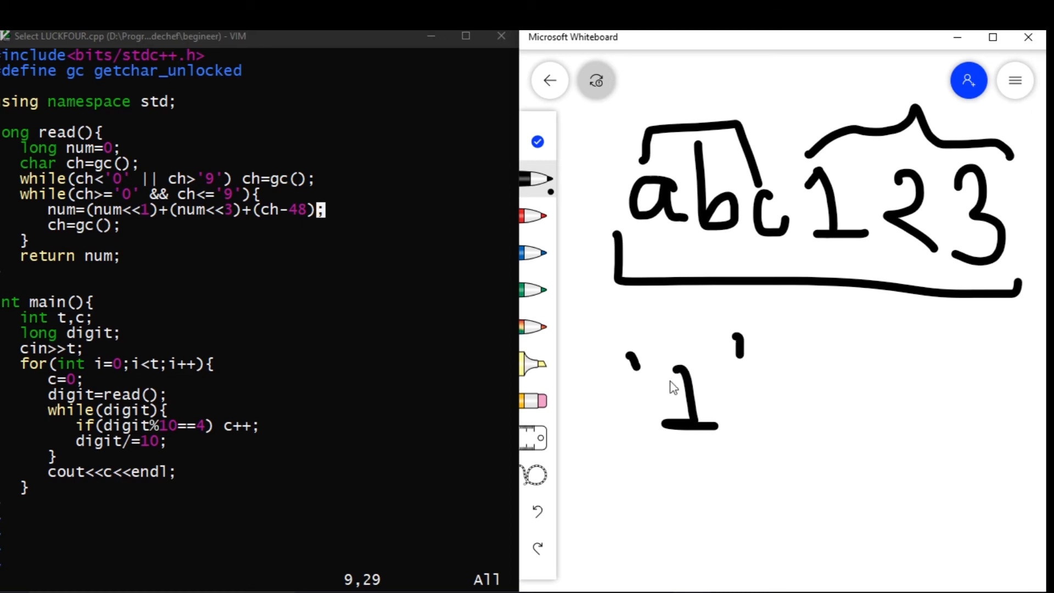
pyautogui.write('*INTEGER')
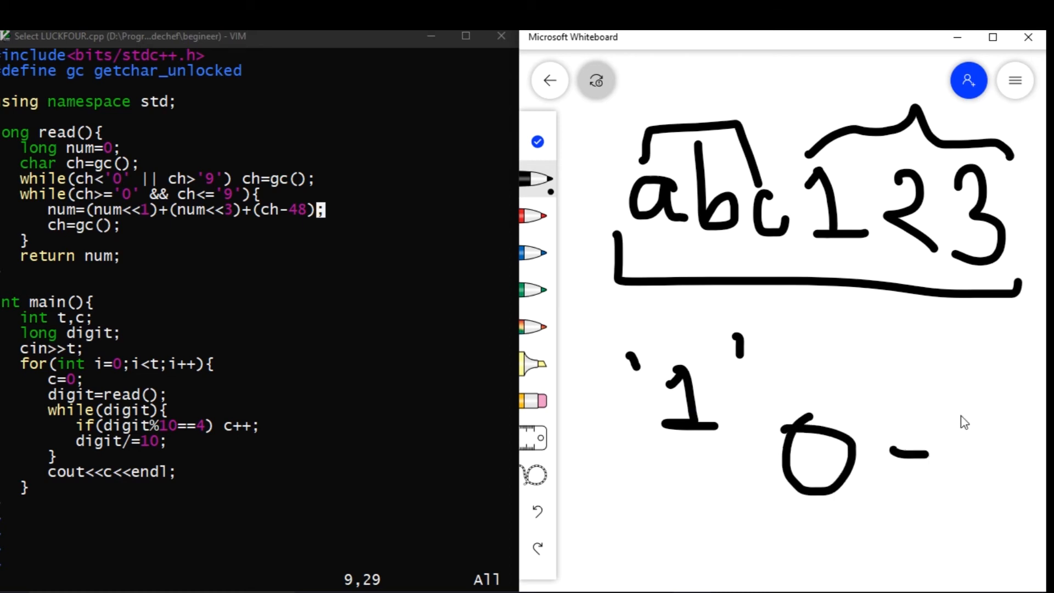
pyautogui.moveTo(934, 444); pyautogui.dragTo(1036, 471)
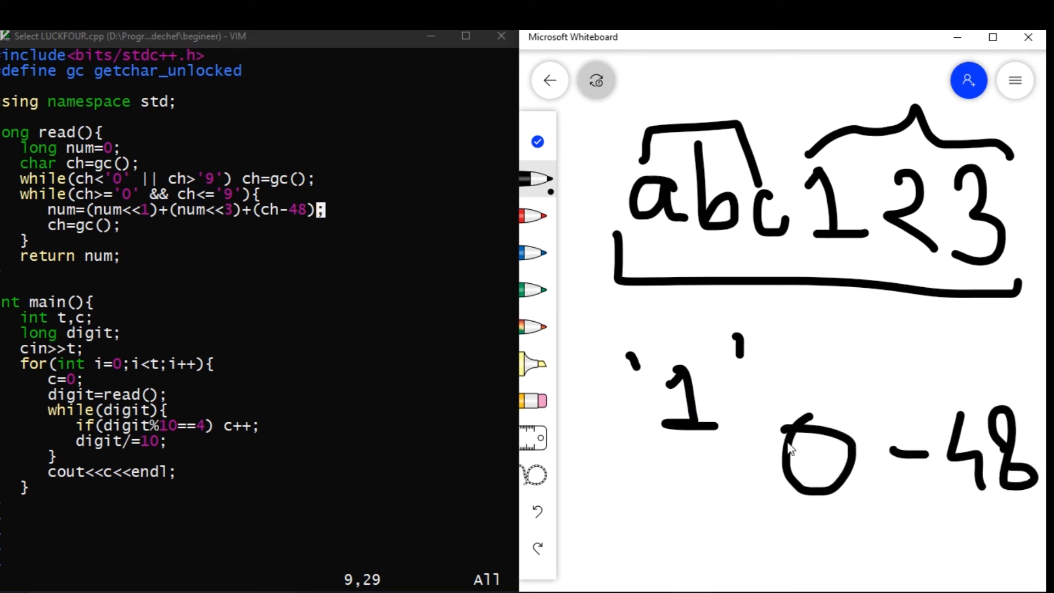
pyautogui.moveTo(642, 372)
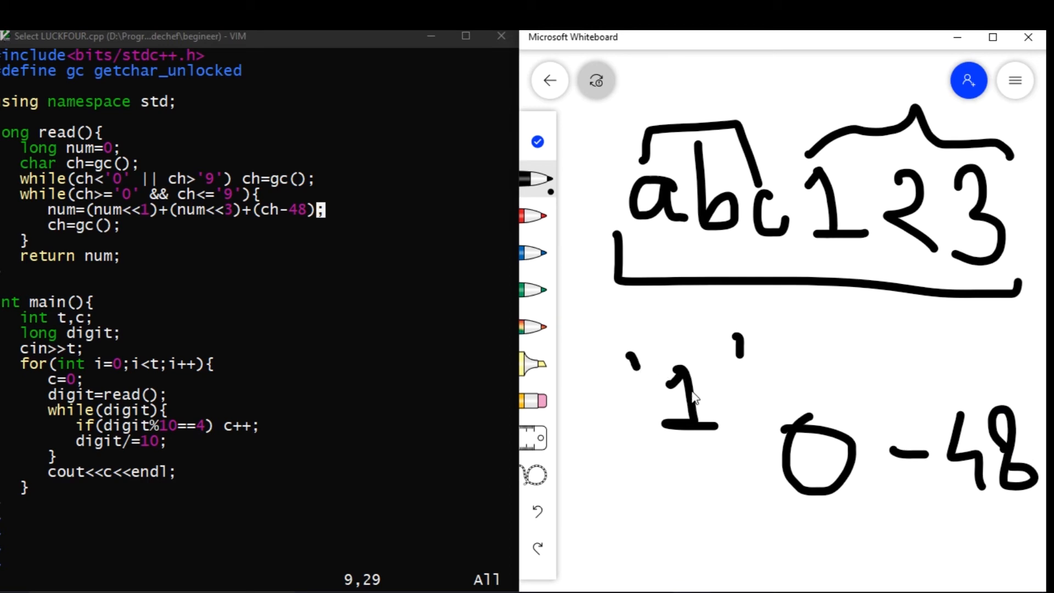
pyautogui.moveTo(652, 484); pyautogui.dragTo(719, 511)
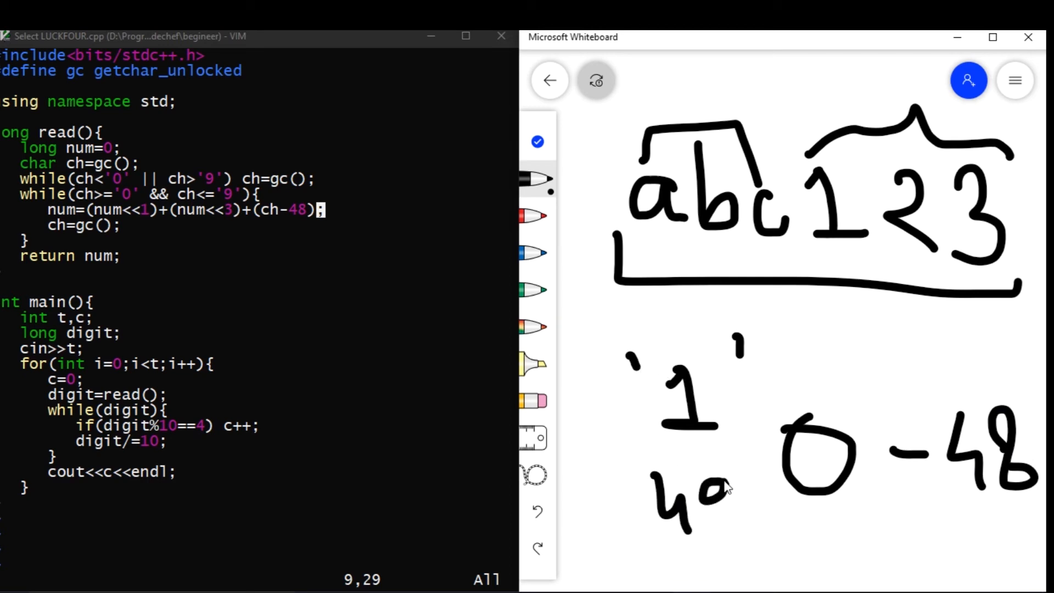
pyautogui.moveTo(713, 484); pyautogui.dragTo(787, 511)
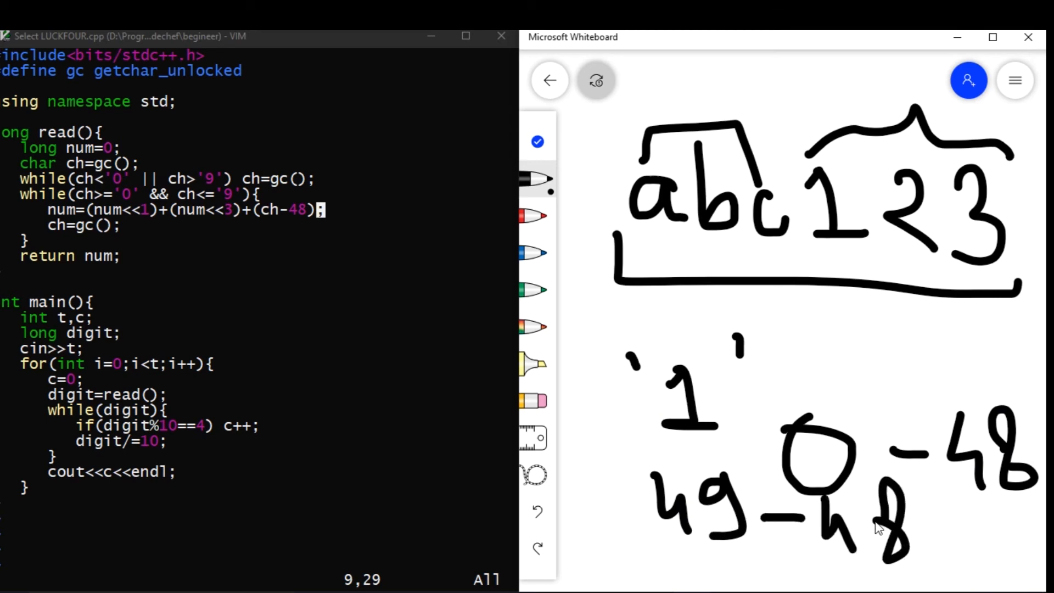
pyautogui.moveTo(941, 518); pyautogui.dragTo(988, 551)
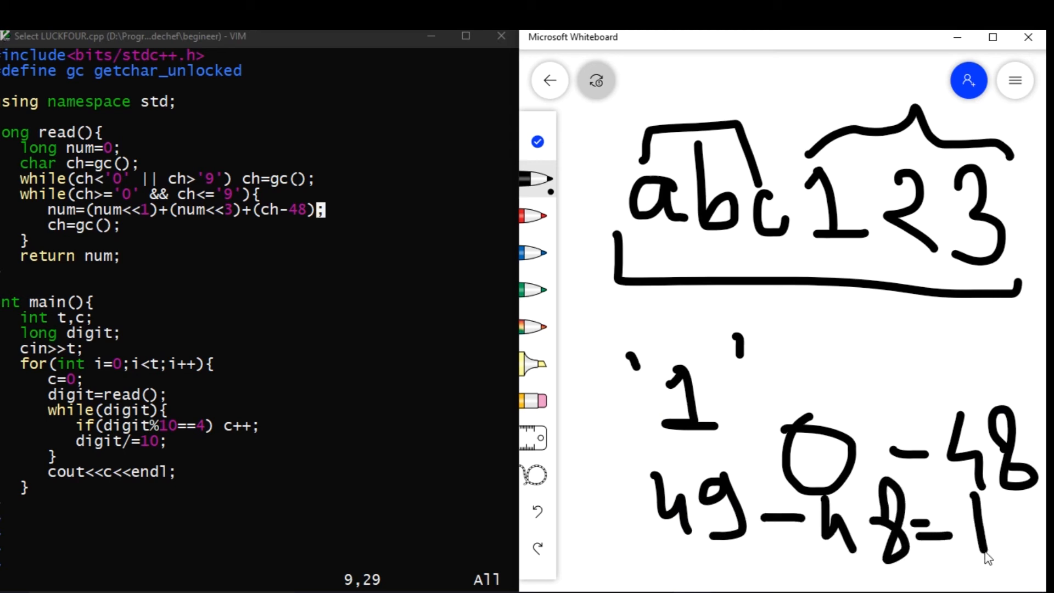
pyautogui.moveTo(1014, 530)
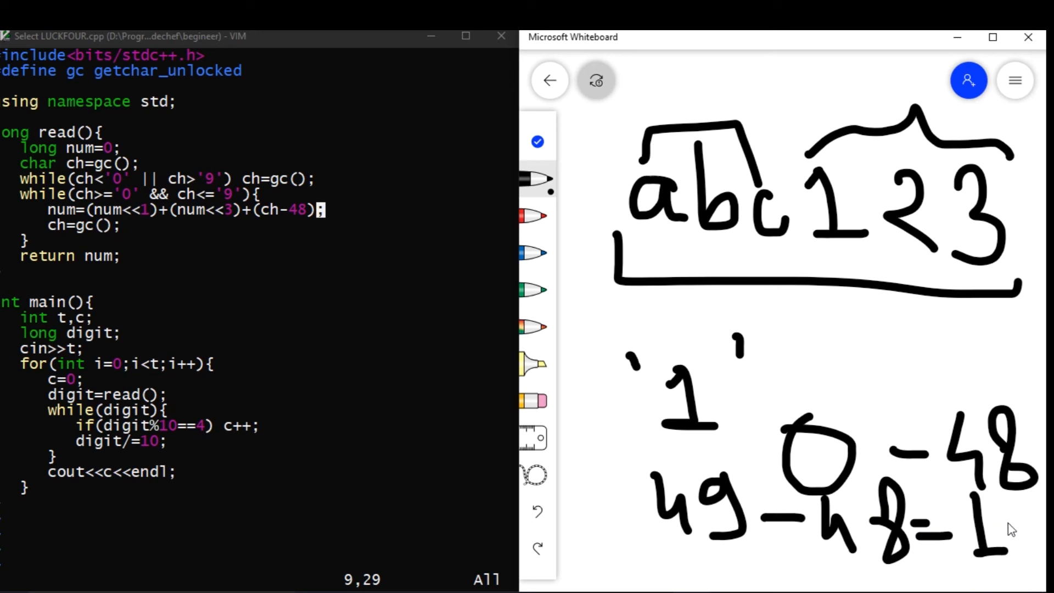
pyautogui.moveTo(976, 550)
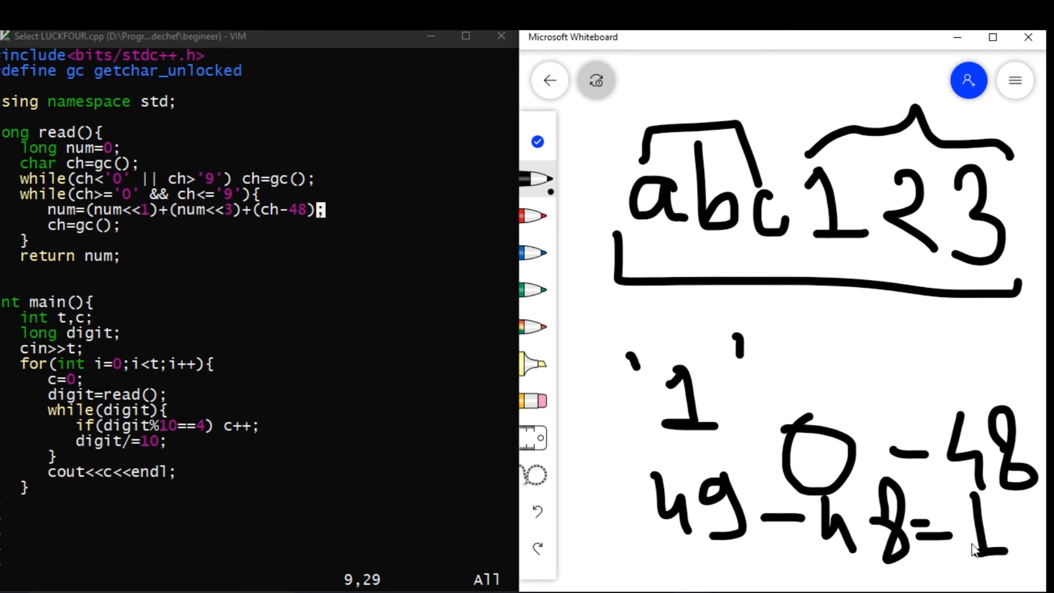
pyautogui.moveTo(795, 395)
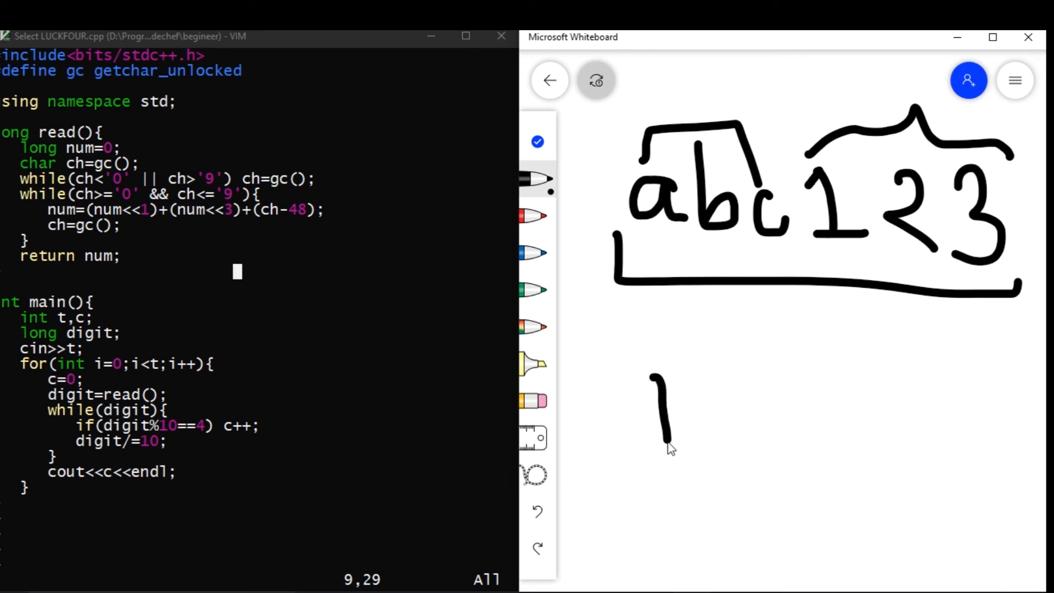
# Draw the base of a new digit 1 below abc123.
pyautogui.moveTo(662, 443); pyautogui.dragTo(710, 444)
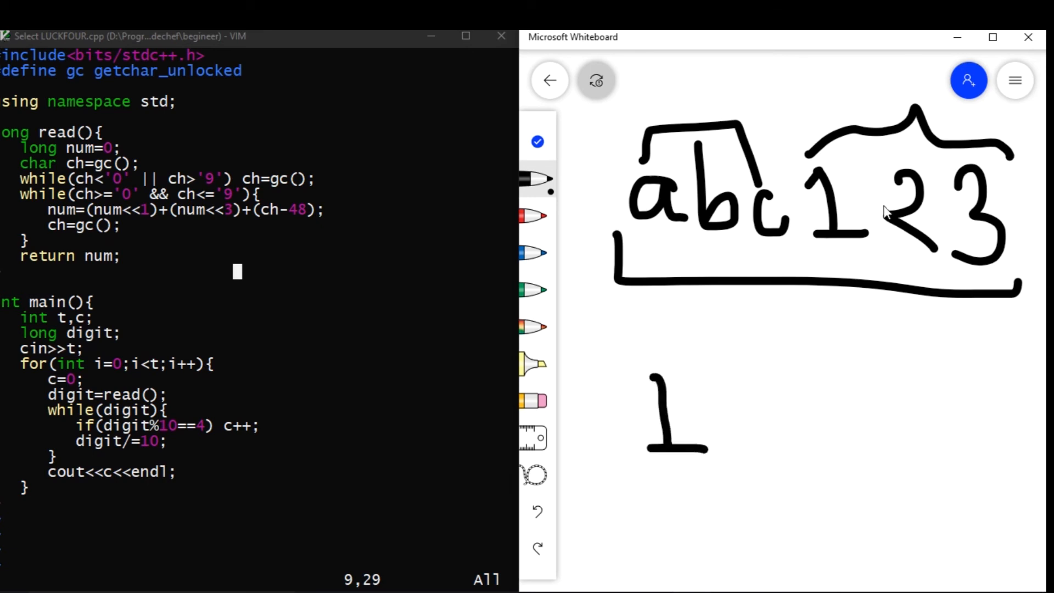
pyautogui.moveTo(915, 222)
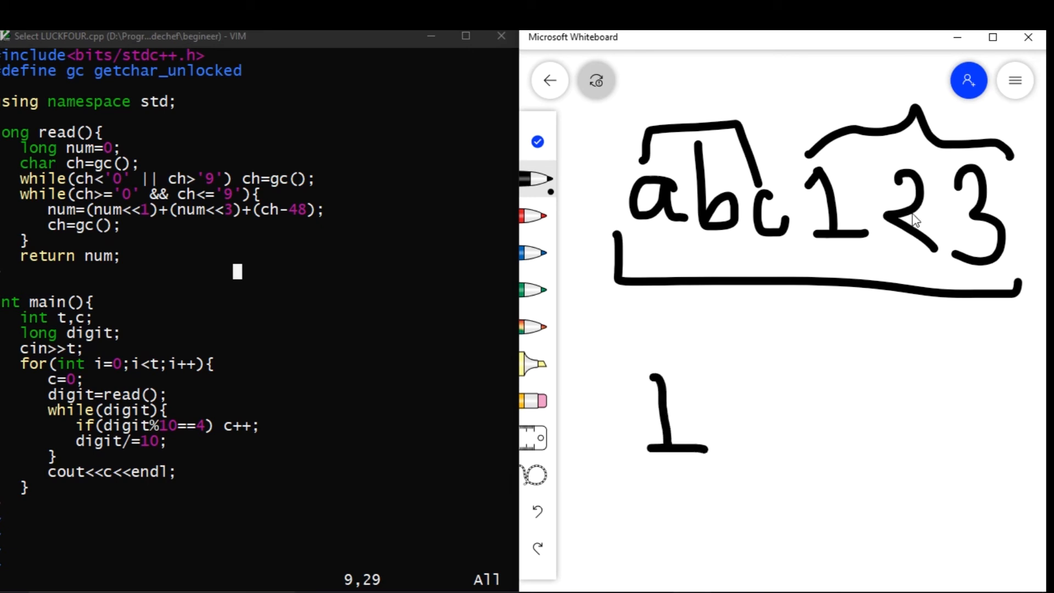
pyautogui.moveTo(666, 393)
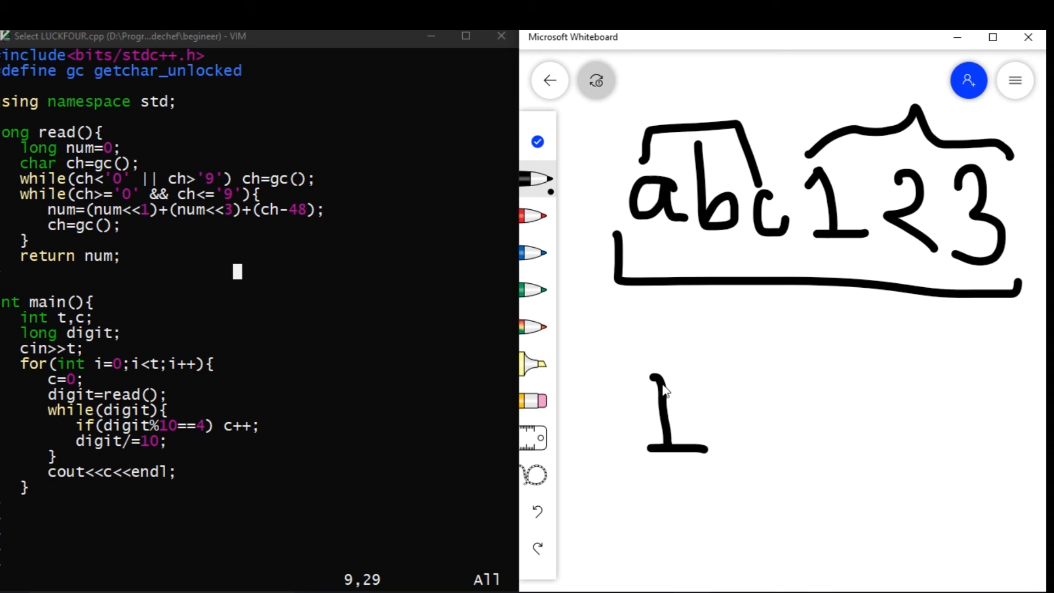
pyautogui.moveTo(909, 208)
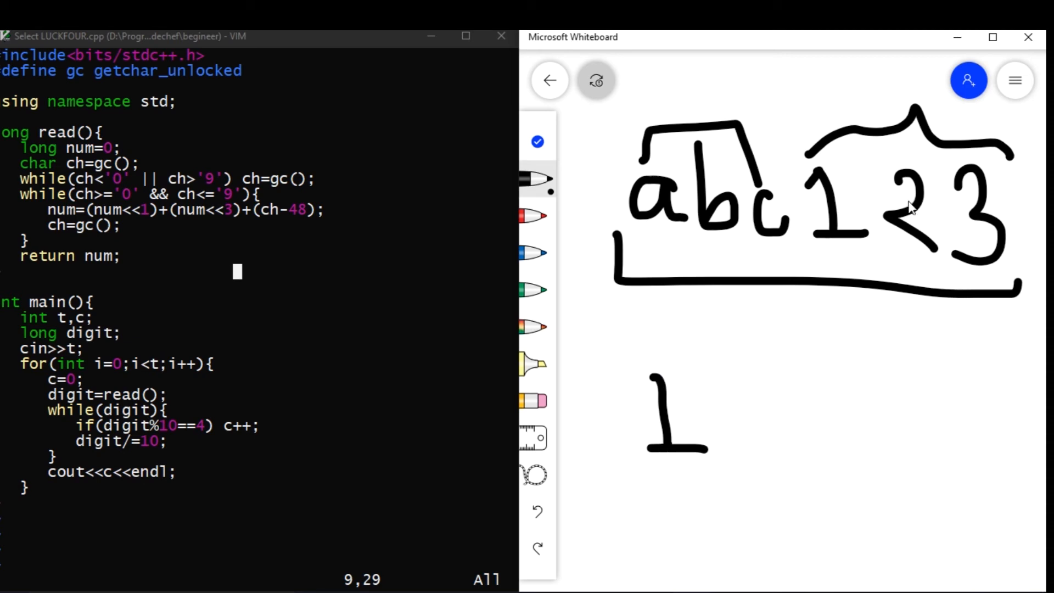
pyautogui.moveTo(595, 361)
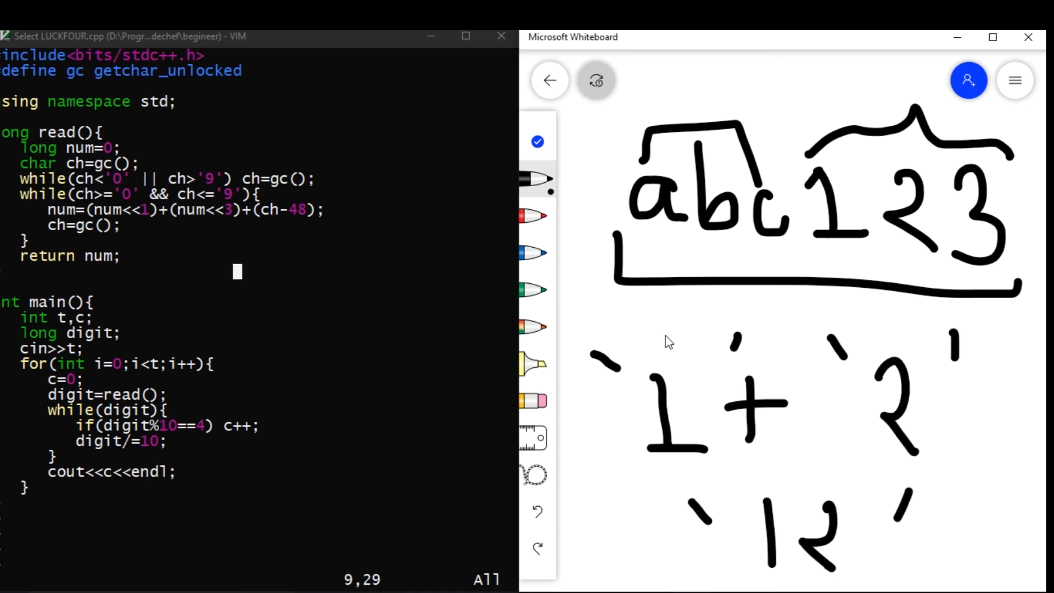
pyautogui.moveTo(945, 432)
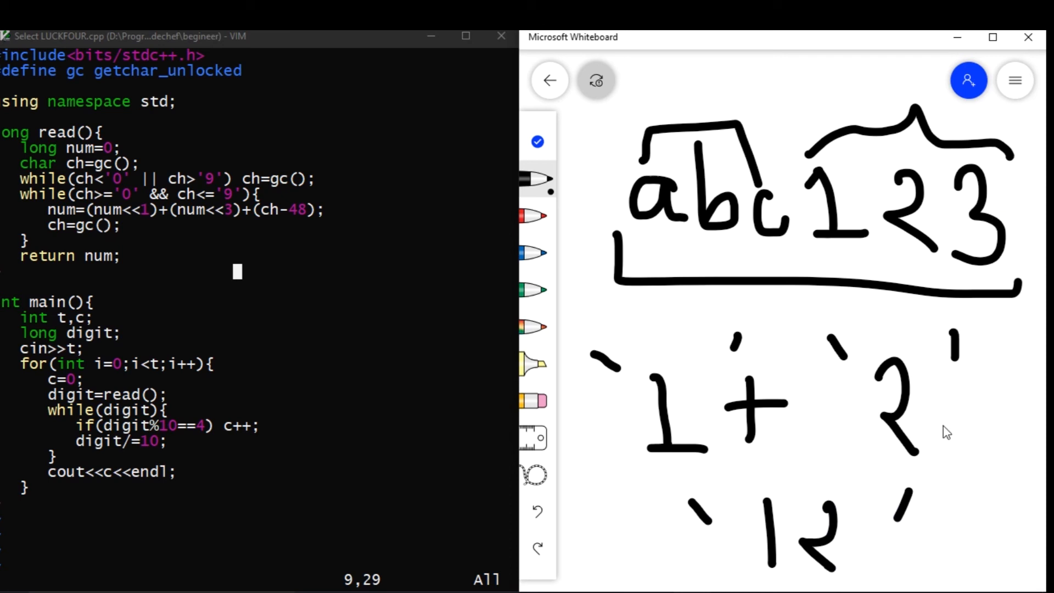
pyautogui.moveTo(736, 505)
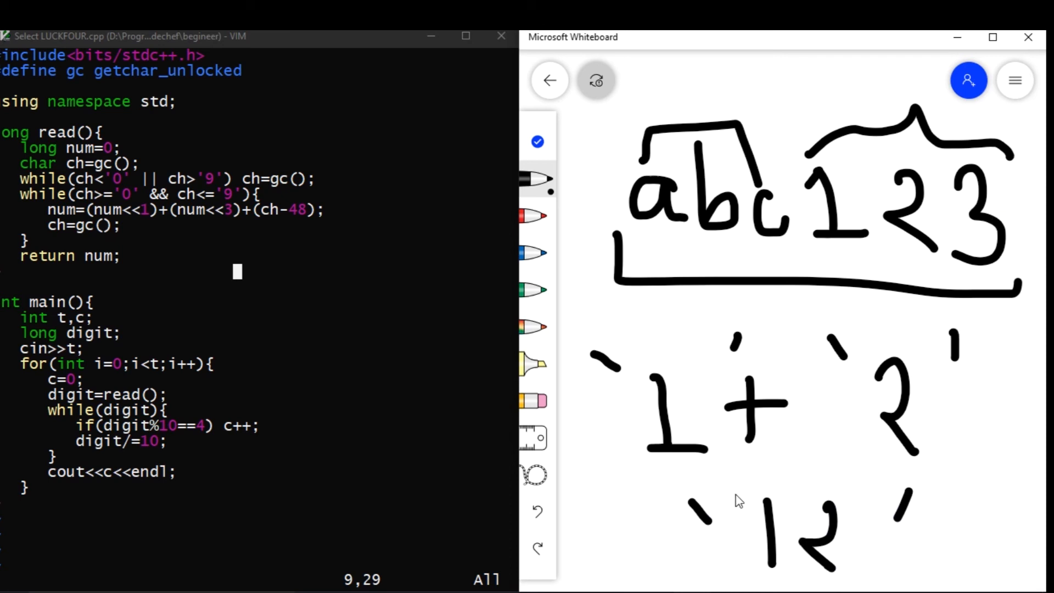
# Select the eraser to remove the '1' + '2' and '12' sketch.
pyautogui.click(534, 401)
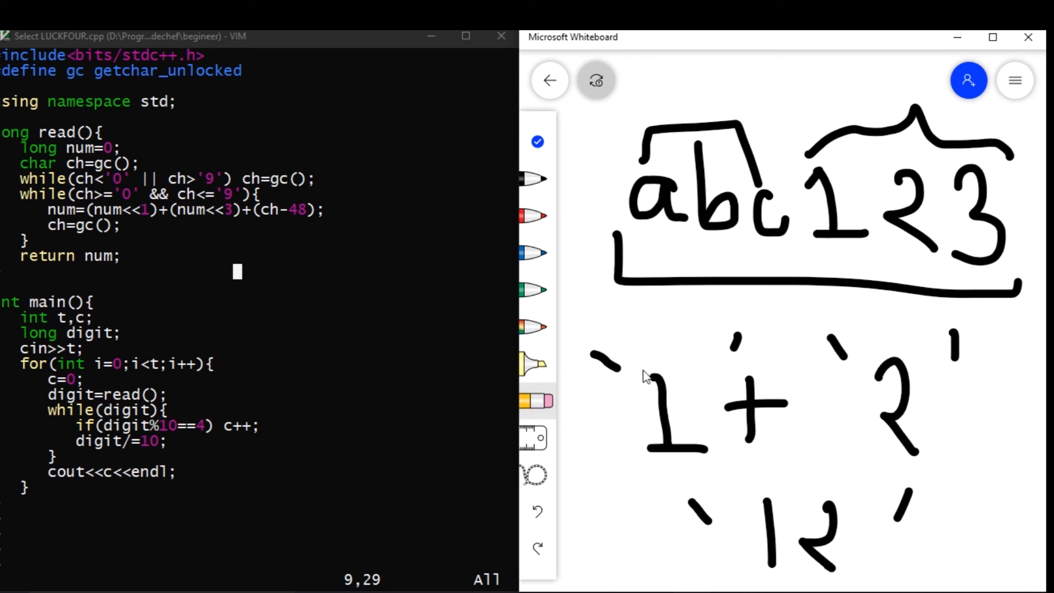
pyautogui.moveTo(743, 457)
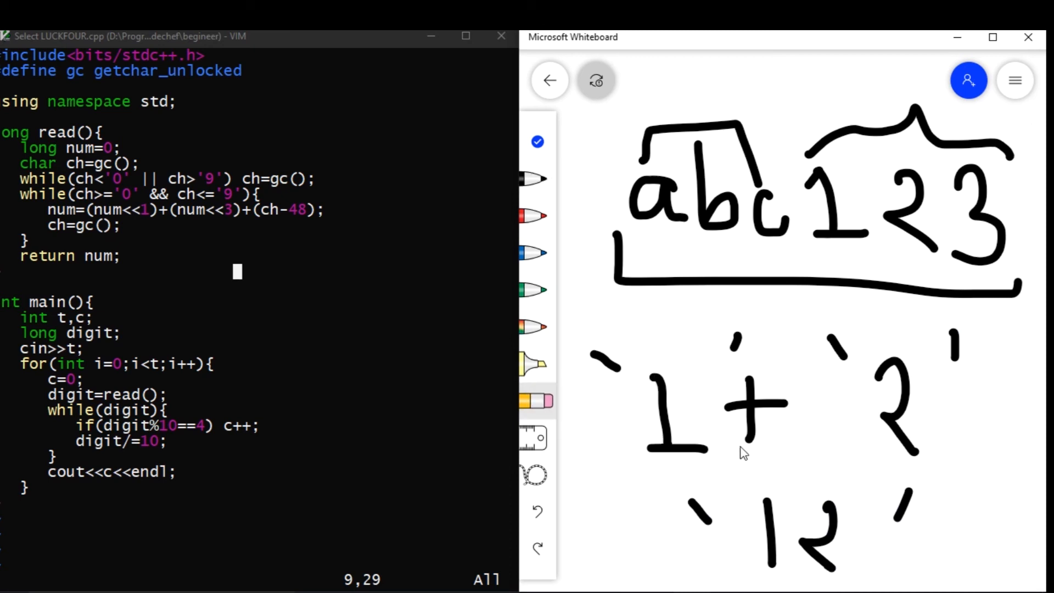
pyautogui.moveTo(707, 397)
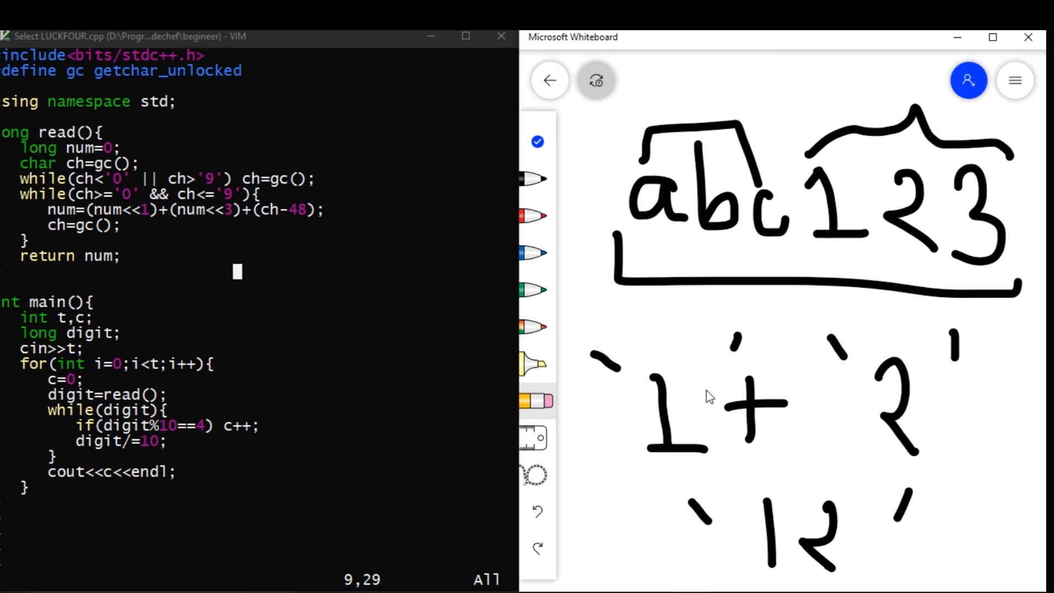
pyautogui.moveTo(912, 242)
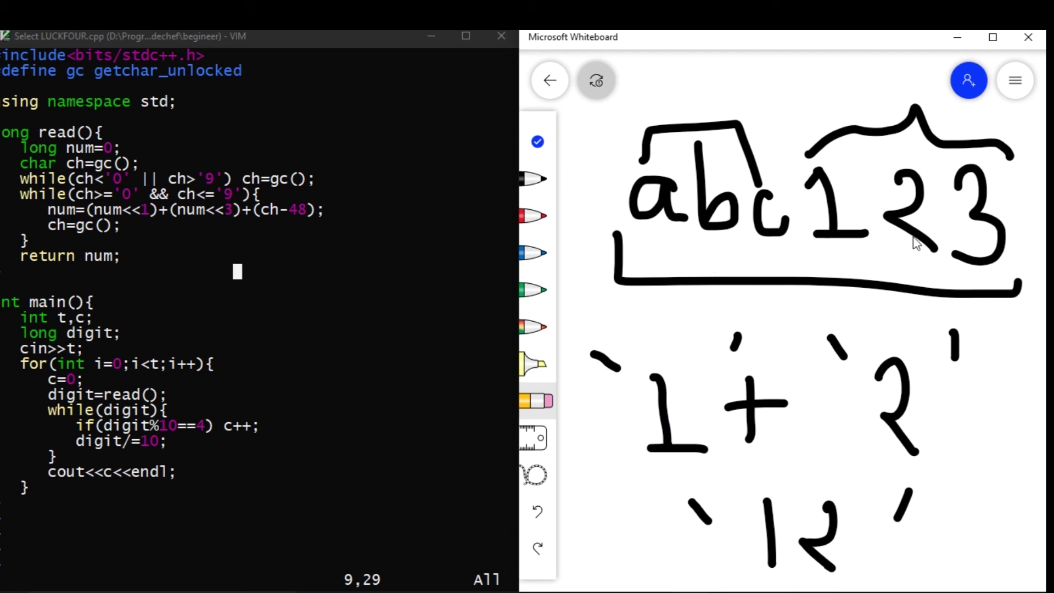
pyautogui.moveTo(720, 400)
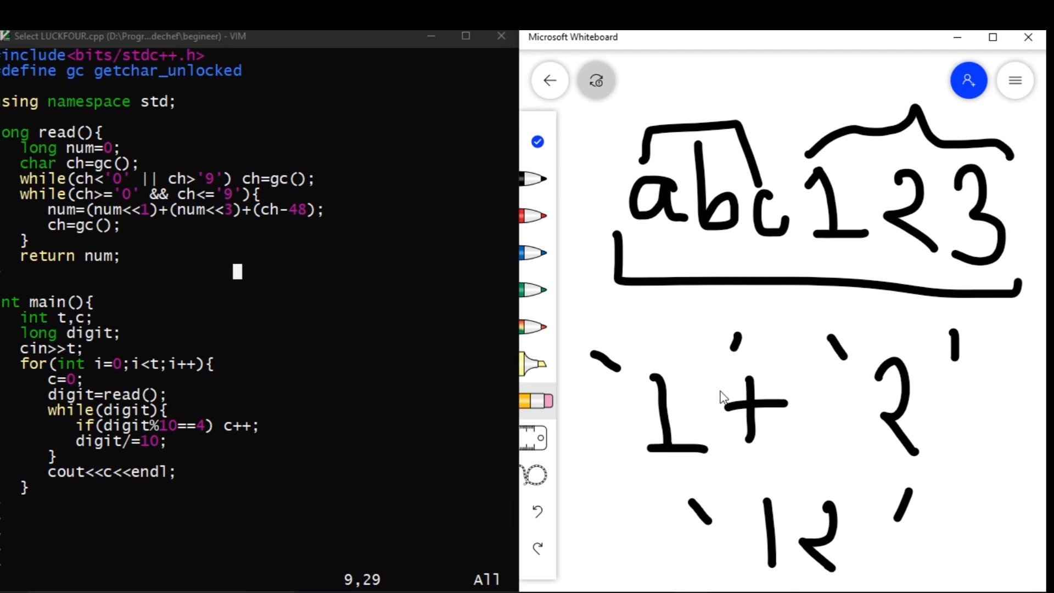
pyautogui.moveTo(686, 435)
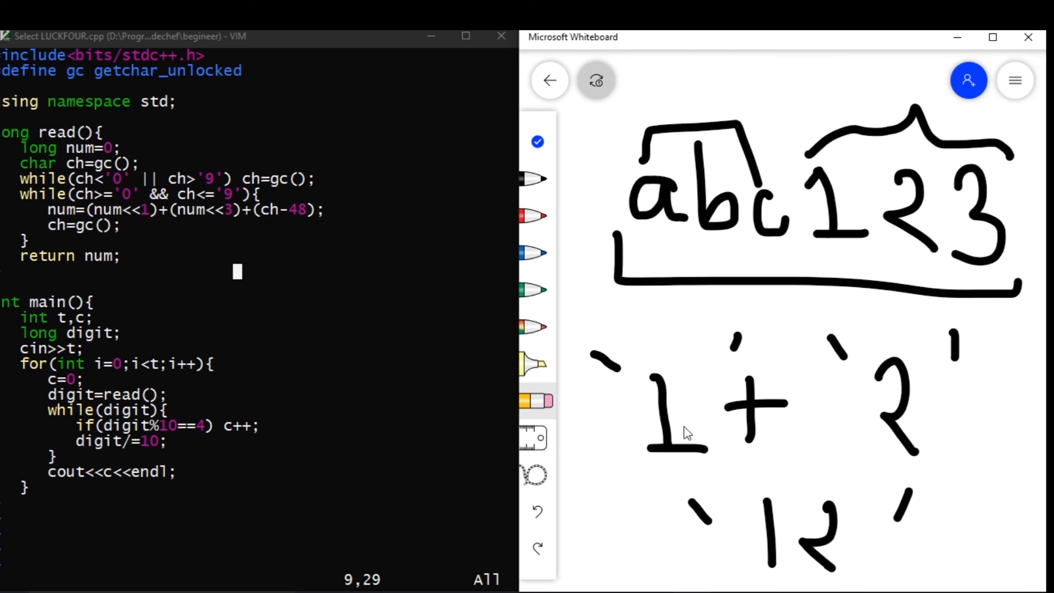
pyautogui.moveTo(668, 320)
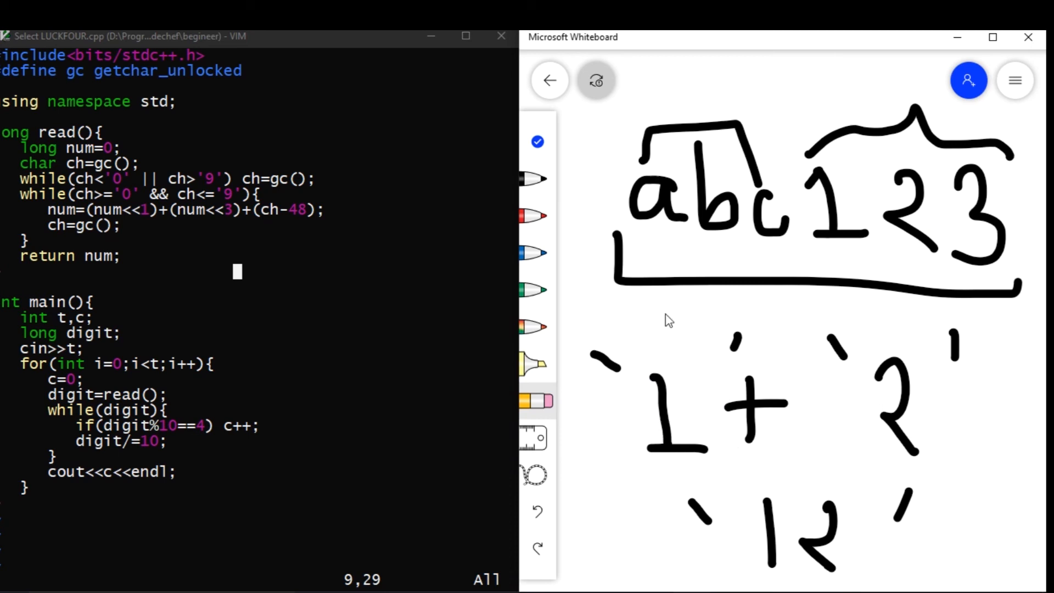
pyautogui.moveTo(108, 149)
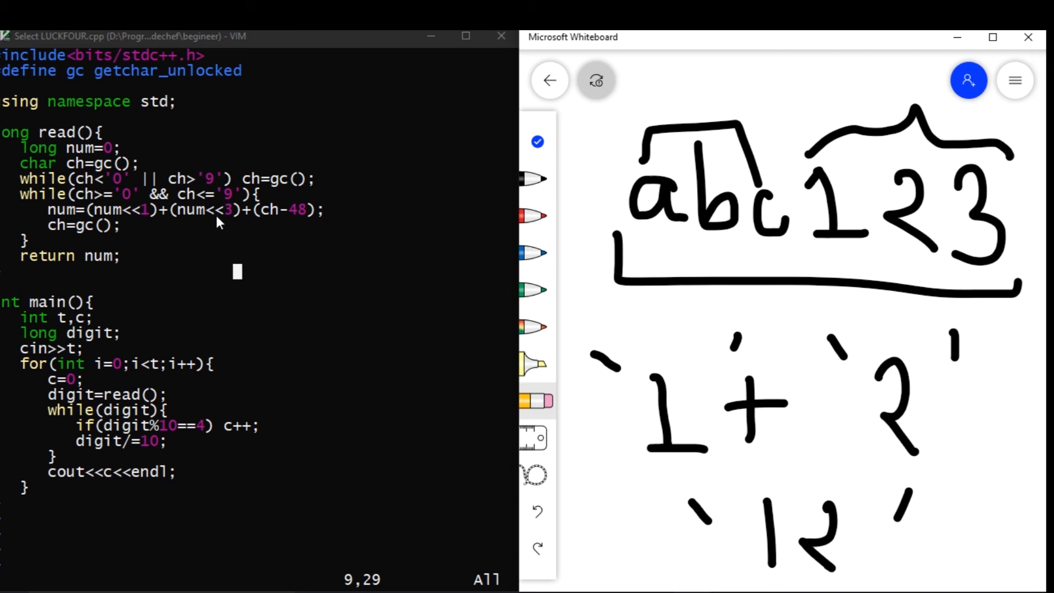
pyautogui.moveTo(287, 259)
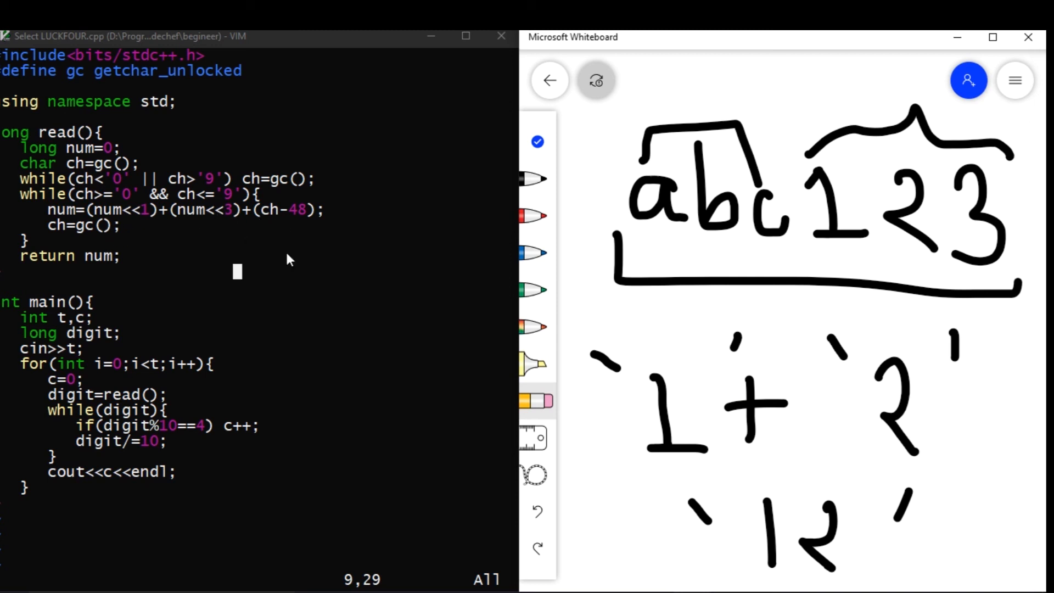
pyautogui.moveTo(164, 212)
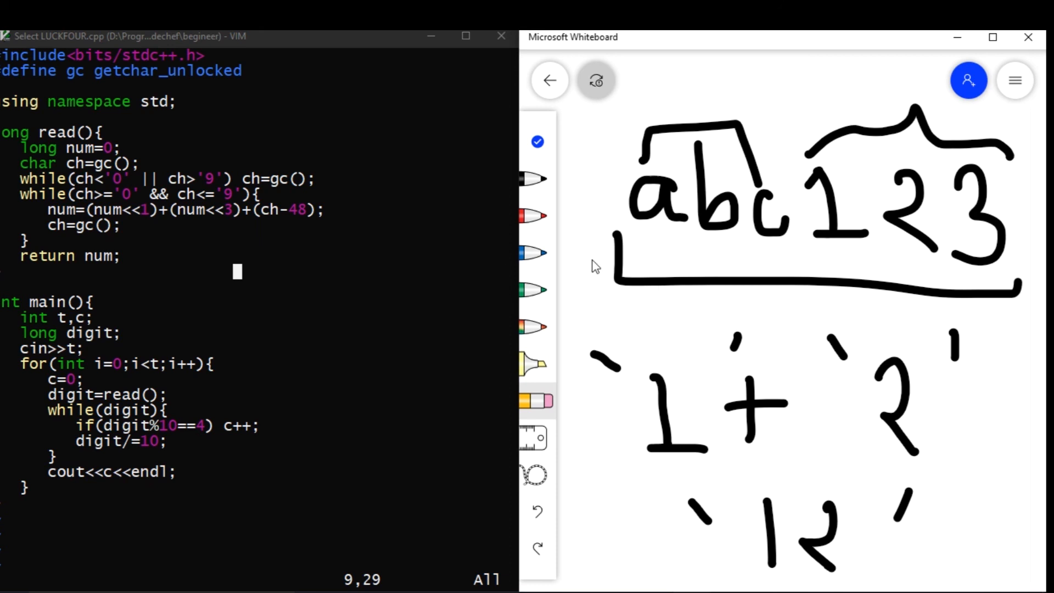
pyautogui.moveTo(216, 222)
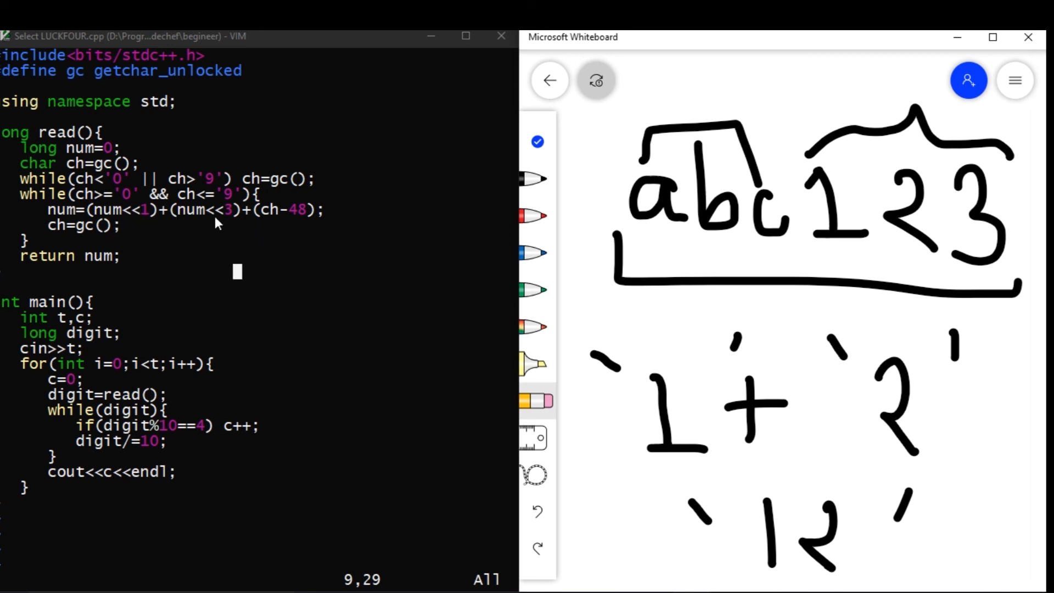
pyautogui.moveTo(787, 361)
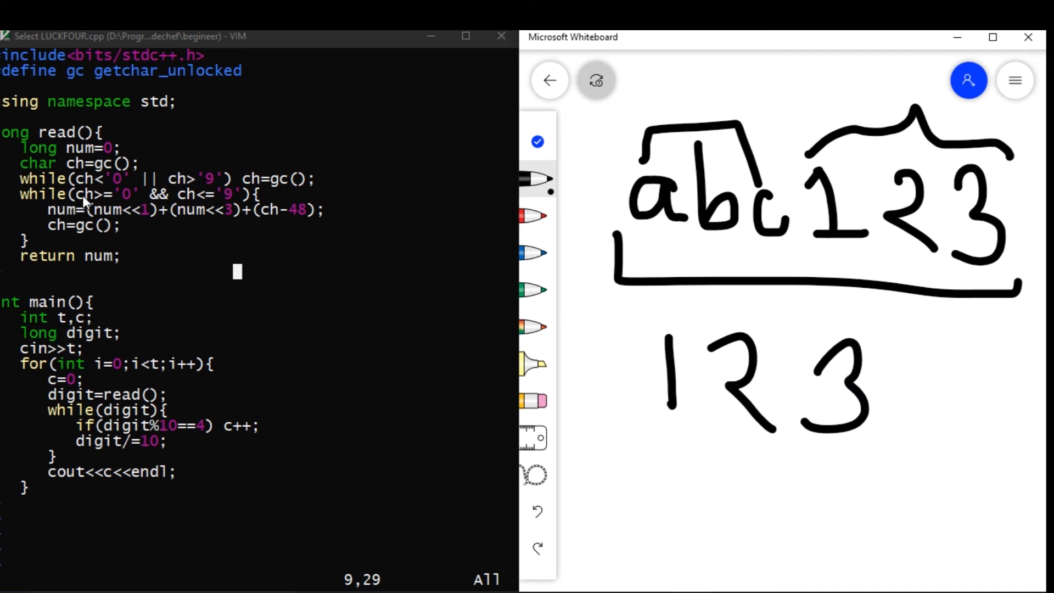
pyautogui.moveTo(813, 257)
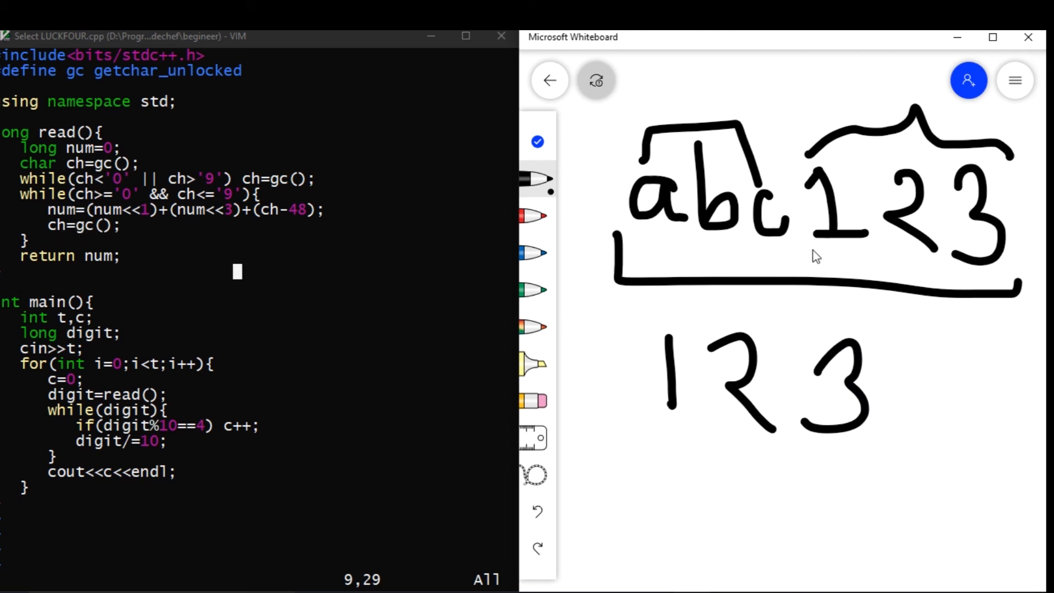
pyautogui.moveTo(227, 383)
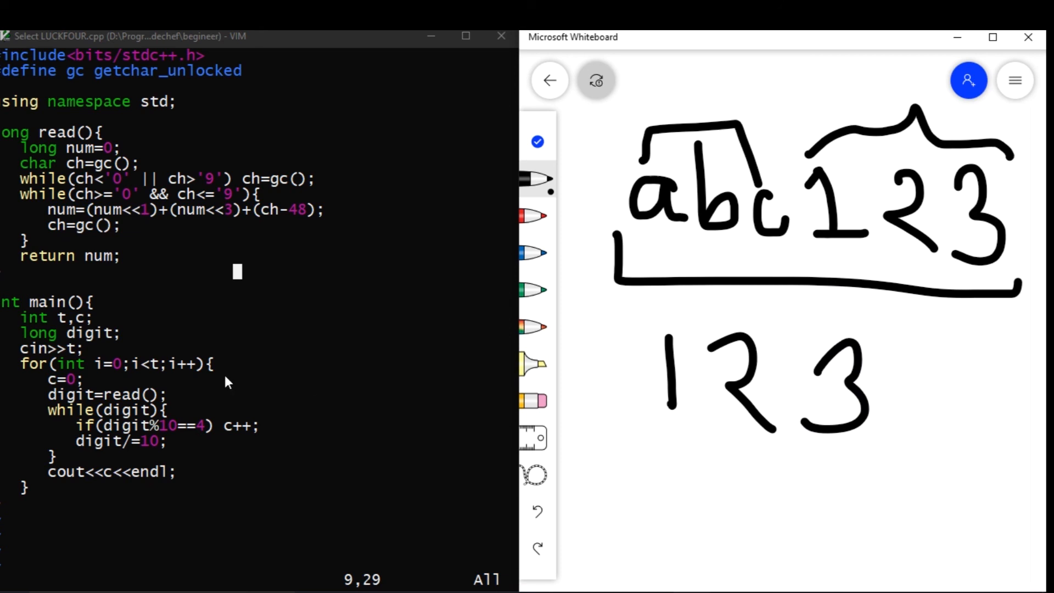
pyautogui.moveTo(65, 245)
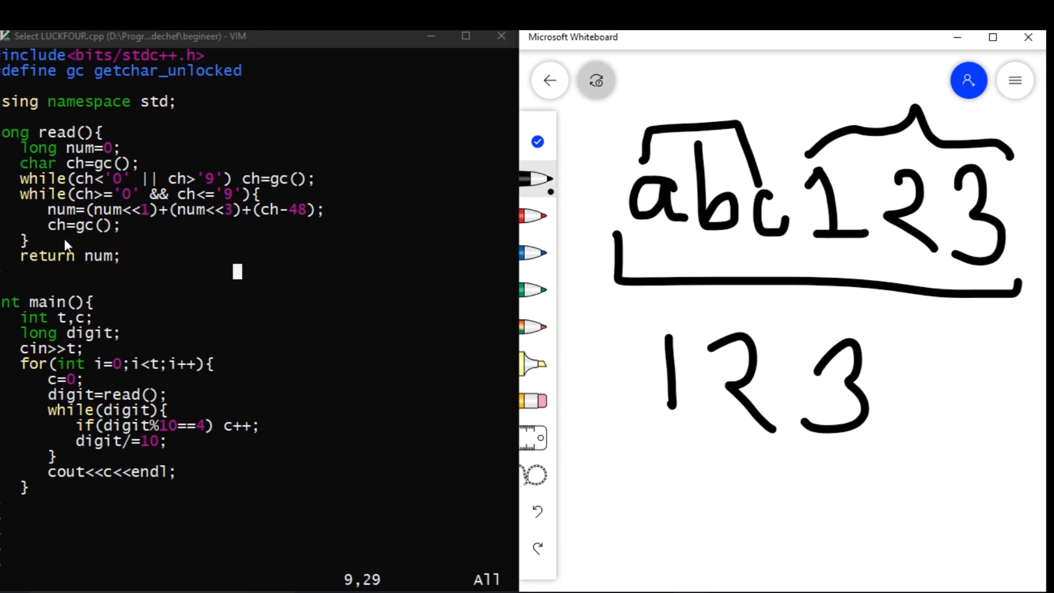
pyautogui.moveTo(827, 266)
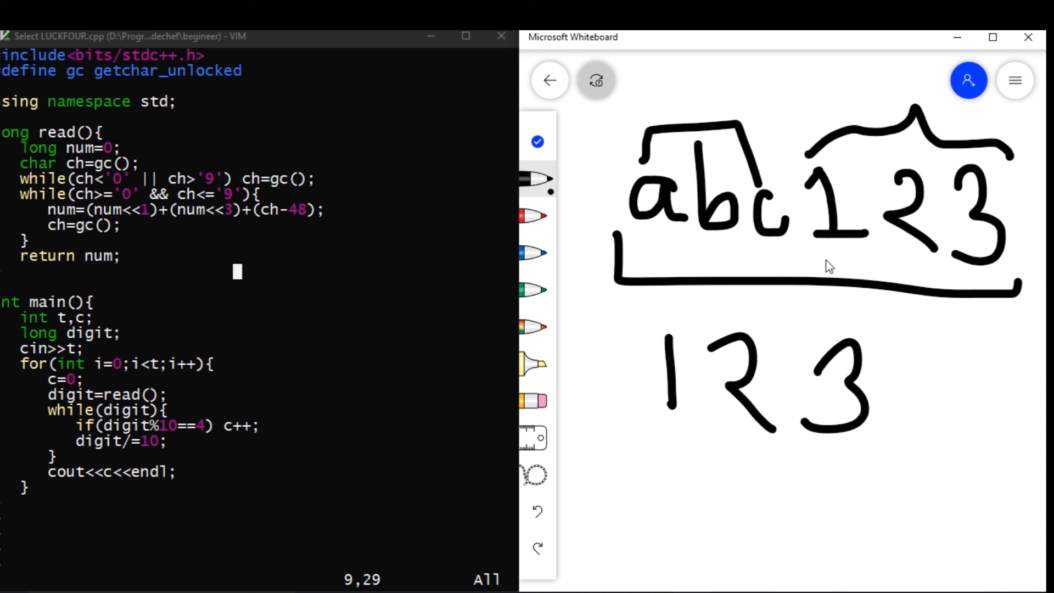
pyautogui.moveTo(869, 430)
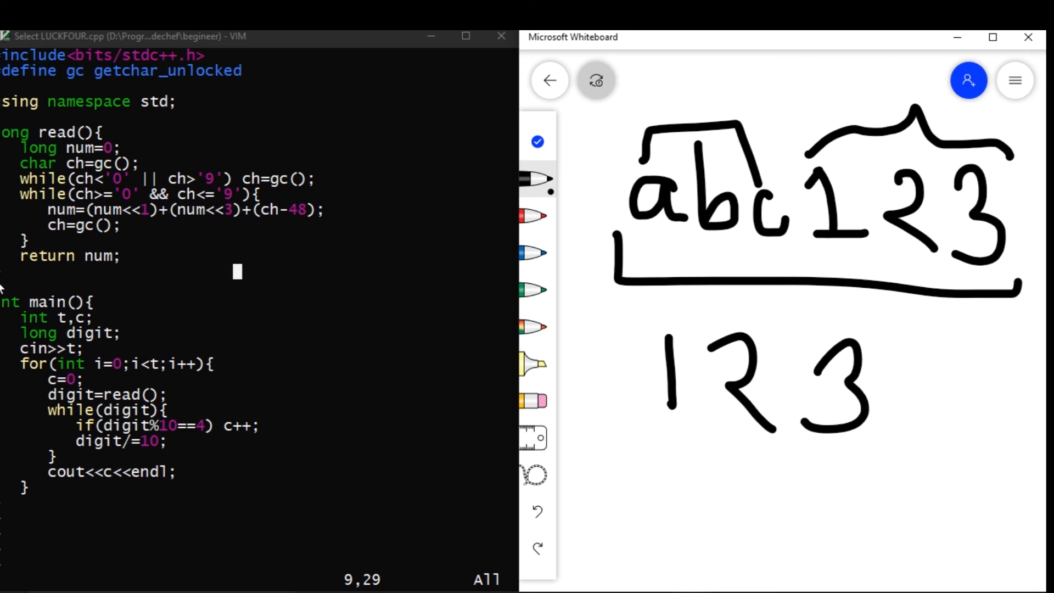
pyautogui.moveTo(713, 495)
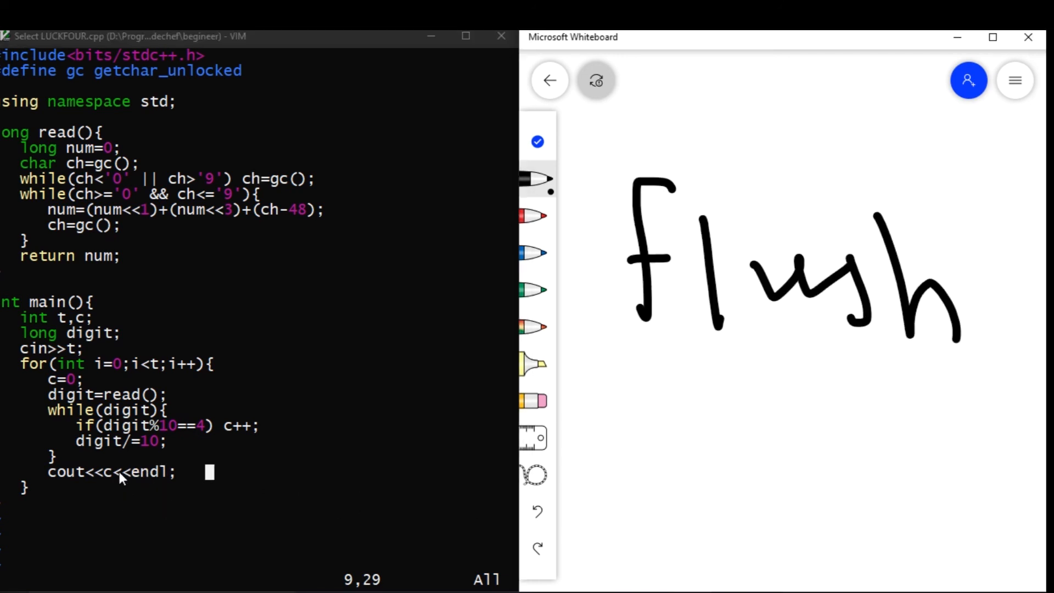
pyautogui.moveTo(661, 333)
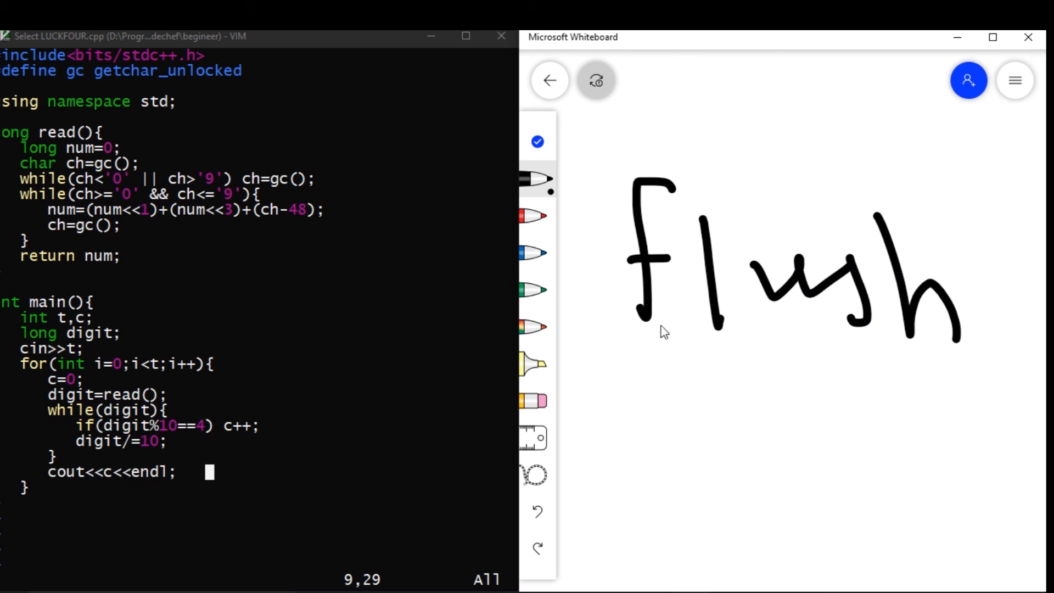
pyautogui.moveTo(872, 380)
pyautogui.write('"\\n"')
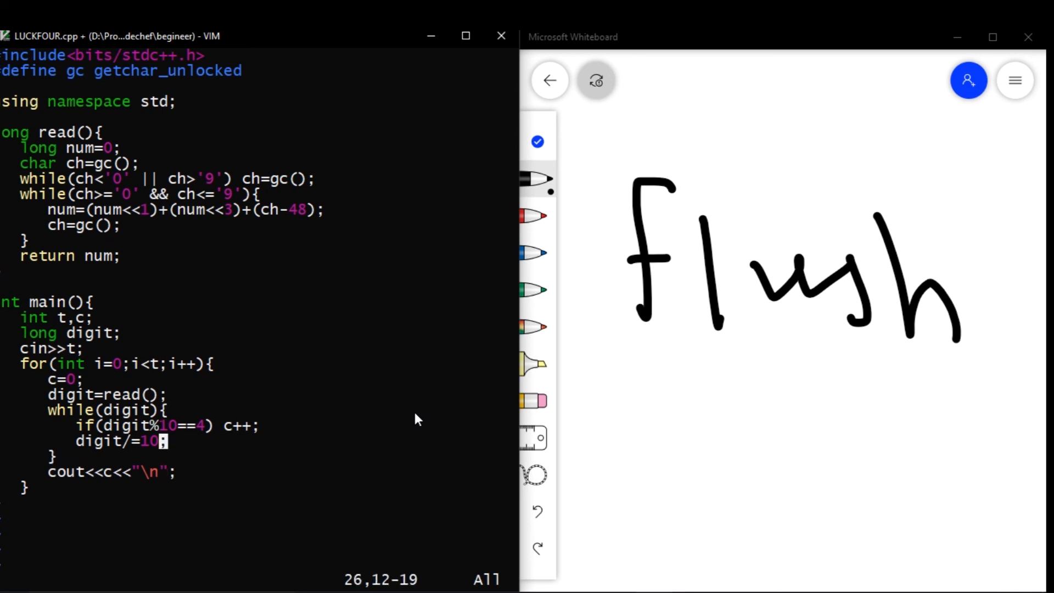
# Move up to the cout<<c line in LUCKFOUR.cpp.
pyautogui.press('Up')
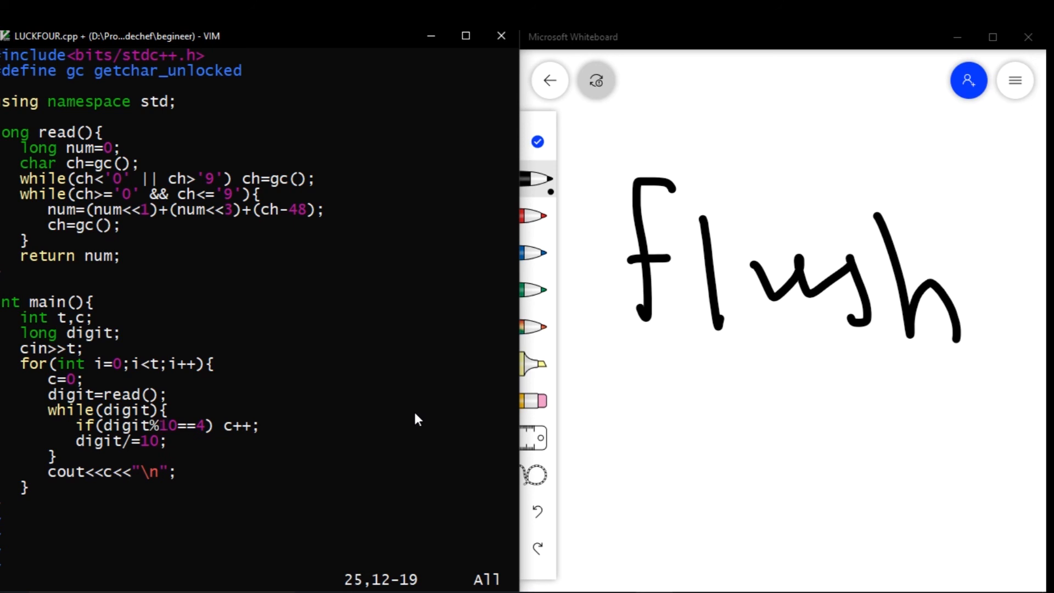